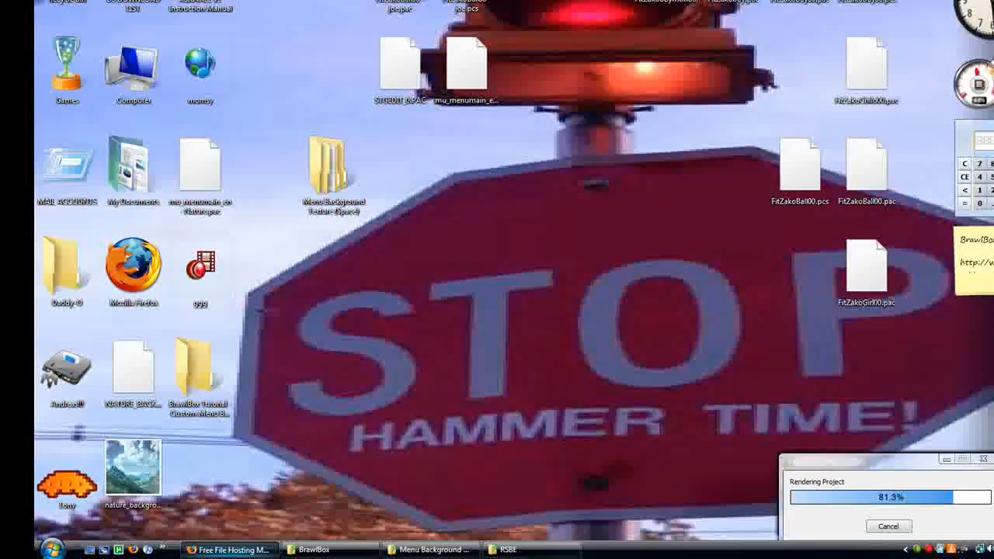
# - In MediaFire, open Data Partition (NTSC-U) > fighter and scroll down to the zakoball folder
pyautogui.click(230, 550)
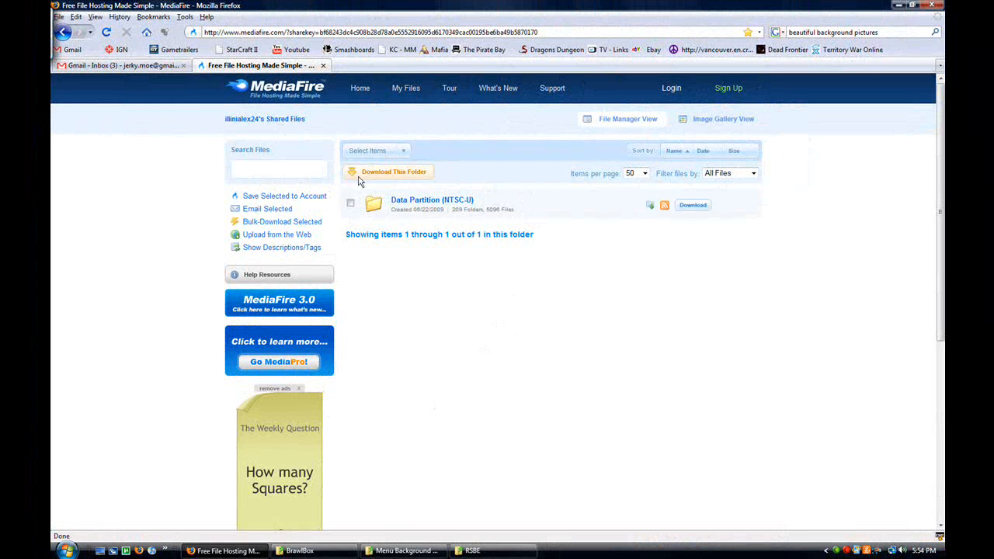
pyautogui.moveTo(510, 218)
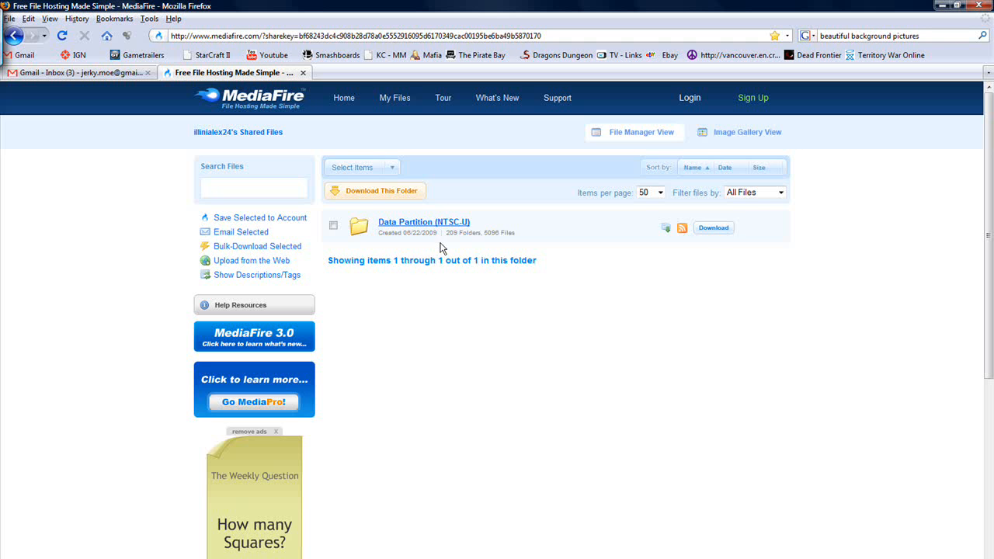
pyautogui.moveTo(455, 227)
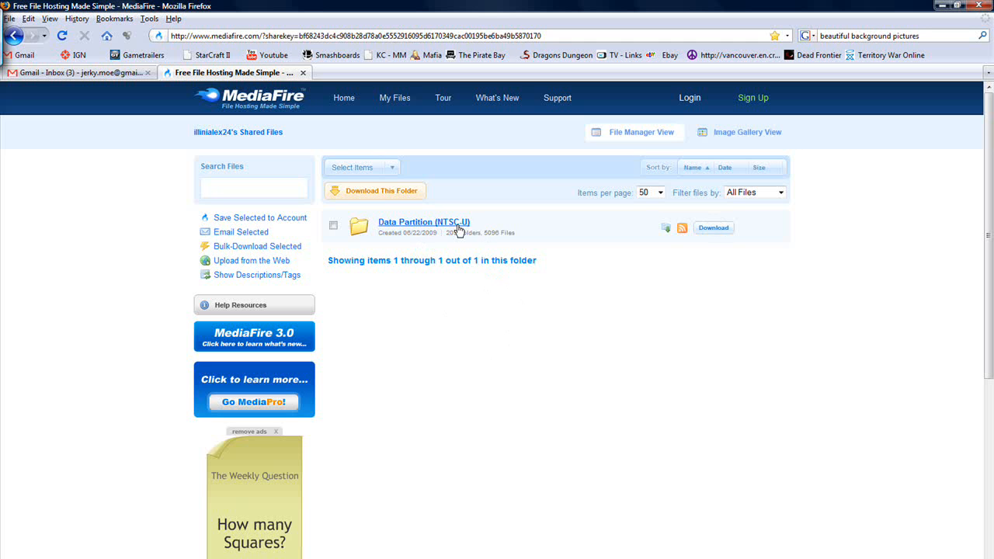
pyautogui.moveTo(450, 233)
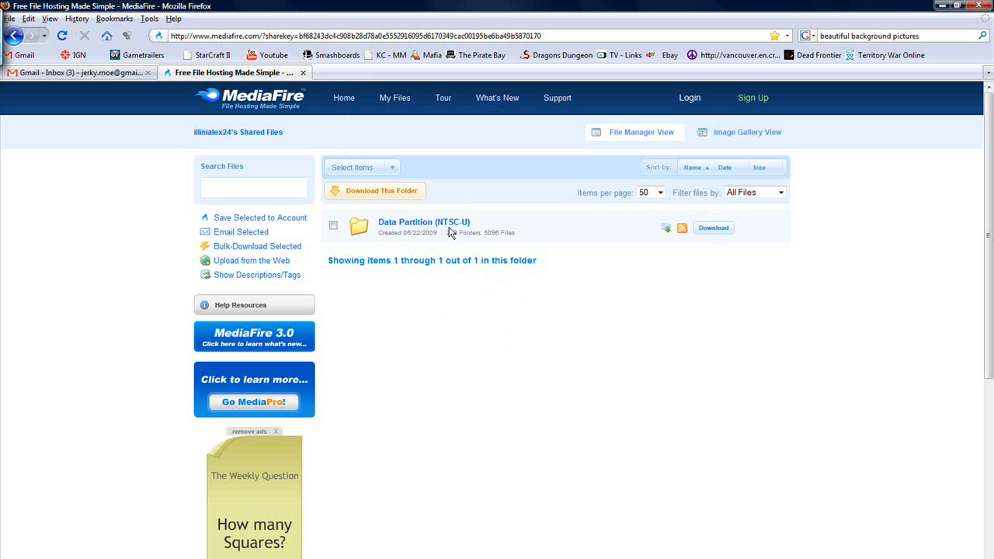
pyautogui.click(424, 223)
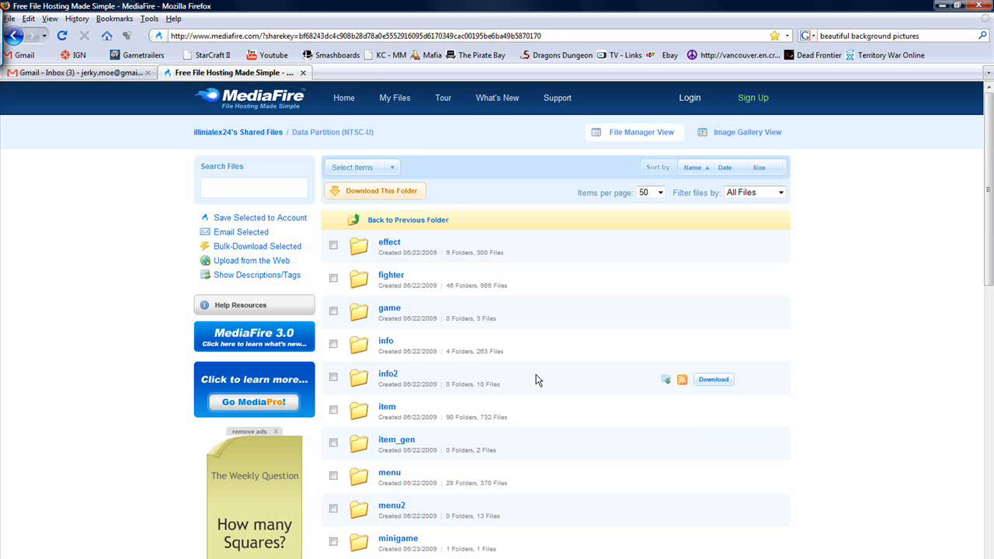
pyautogui.click(391, 275)
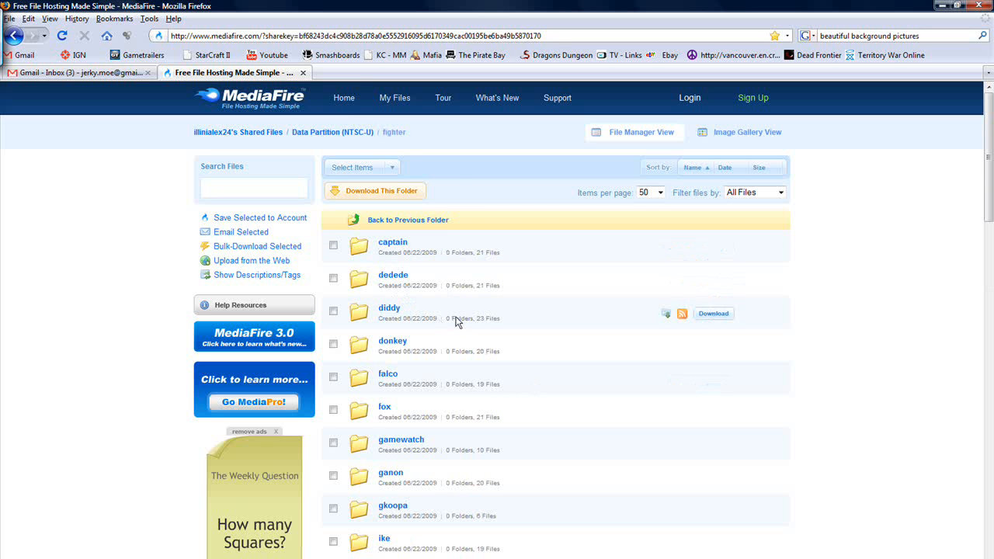
pyautogui.scroll(-3)
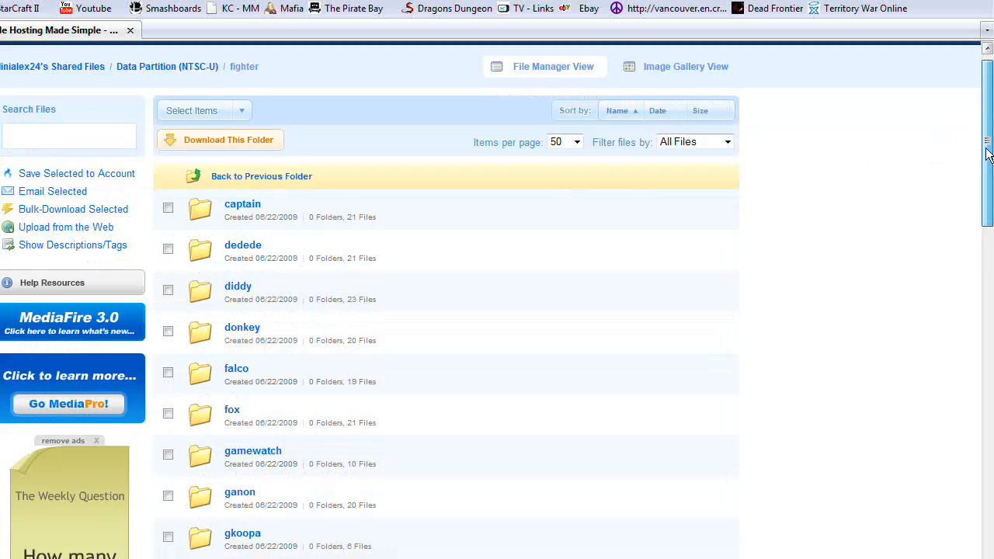
pyautogui.scroll(-3)
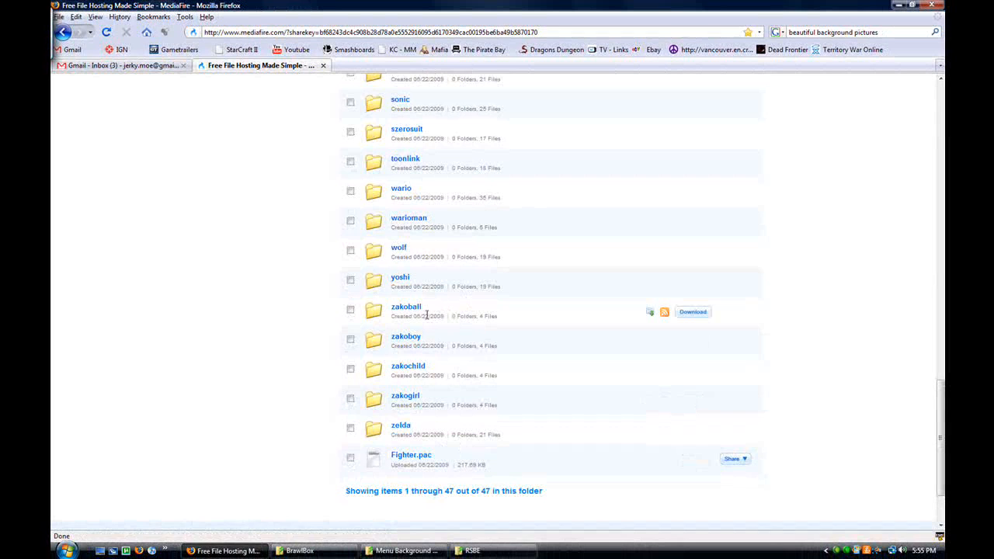
pyautogui.moveTo(407, 311)
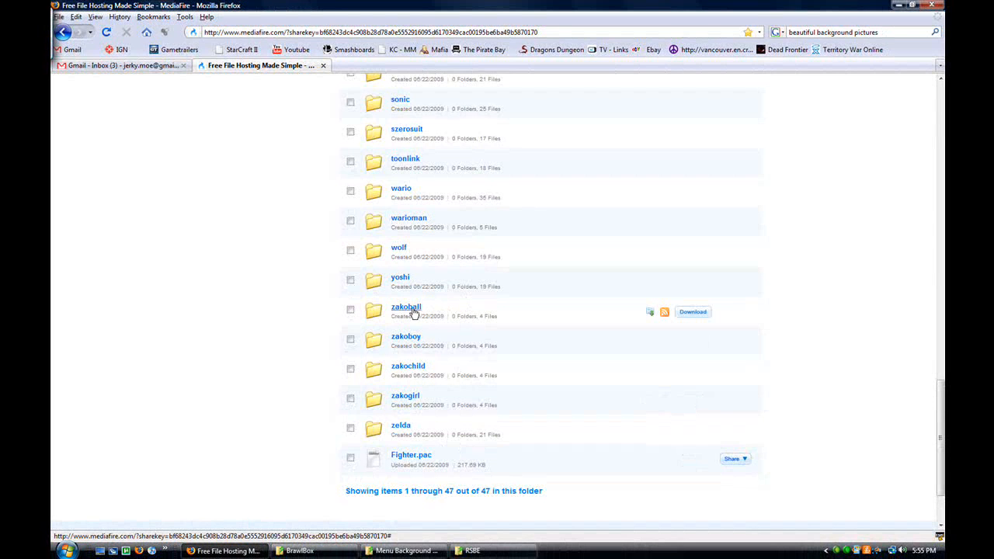
# - Enter the zakoball folder to list FitZakoBall00.pac, FitZakoBall00.pcs and the other files
pyautogui.click(405, 307)
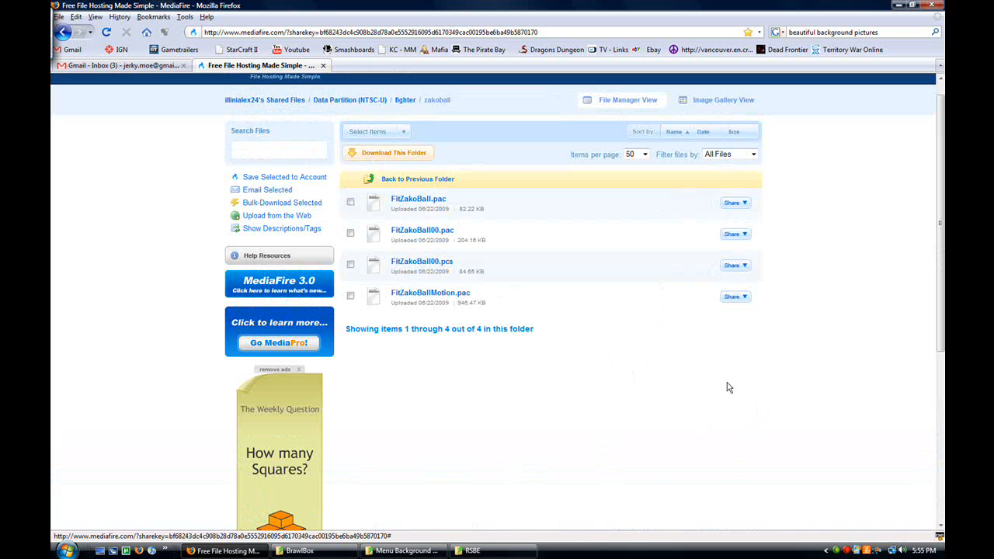
pyautogui.moveTo(447, 206)
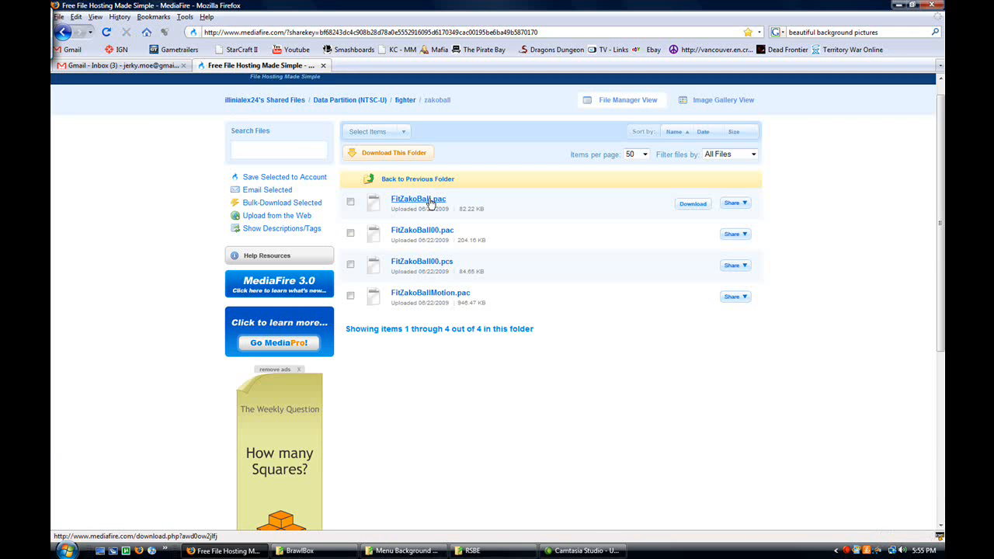
pyautogui.moveTo(450, 240)
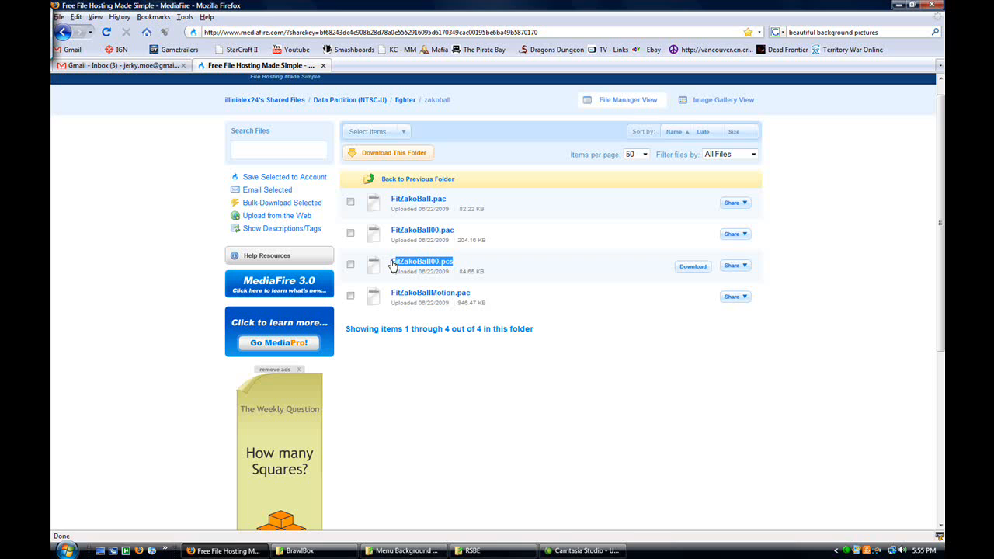
pyautogui.moveTo(571, 281)
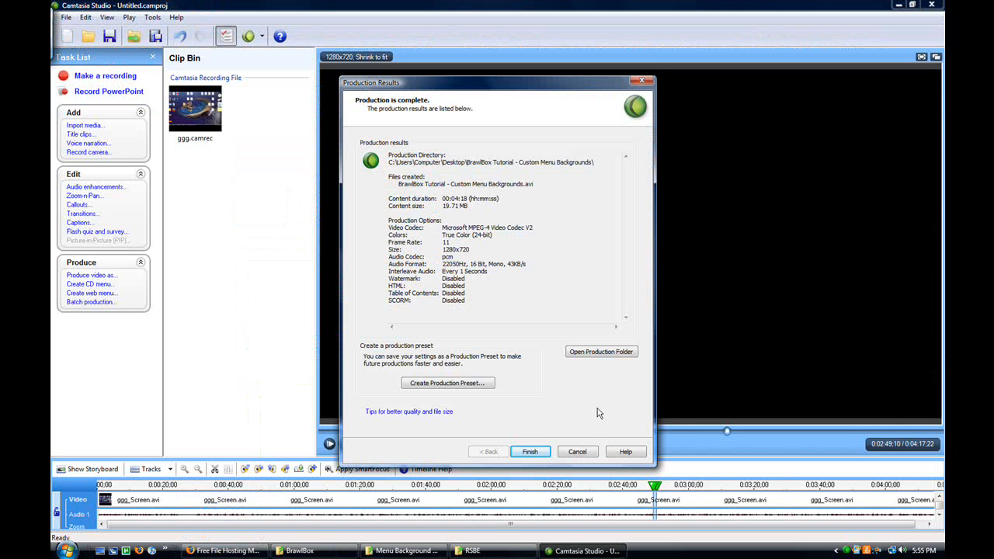
# - Dismiss Camtasia's Production Results dialog with Finish
pyautogui.click(531, 451)
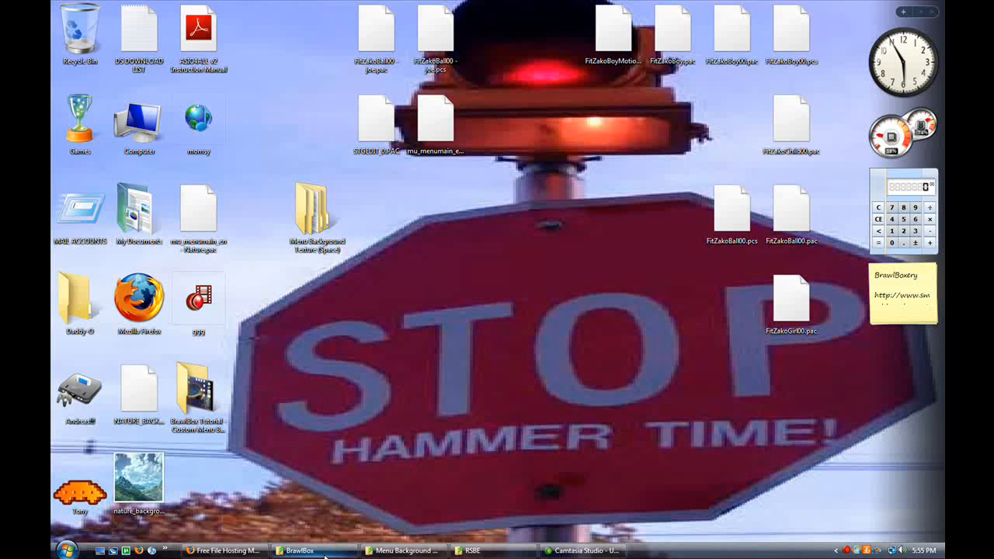
# - Run BrawlBox.exe from the Brawl+ BrawlBox folder
pyautogui.click(304, 550)
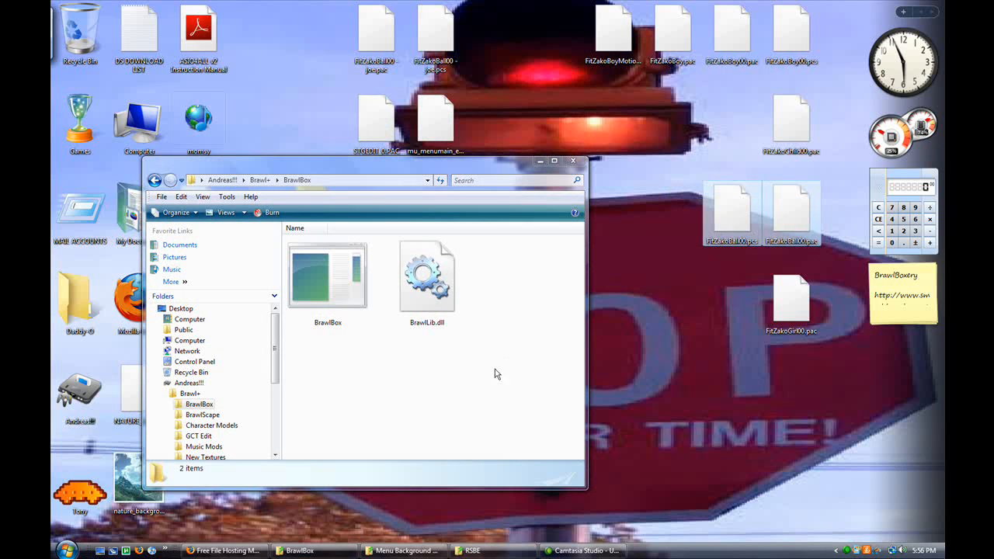
pyautogui.doubleClick(327, 275)
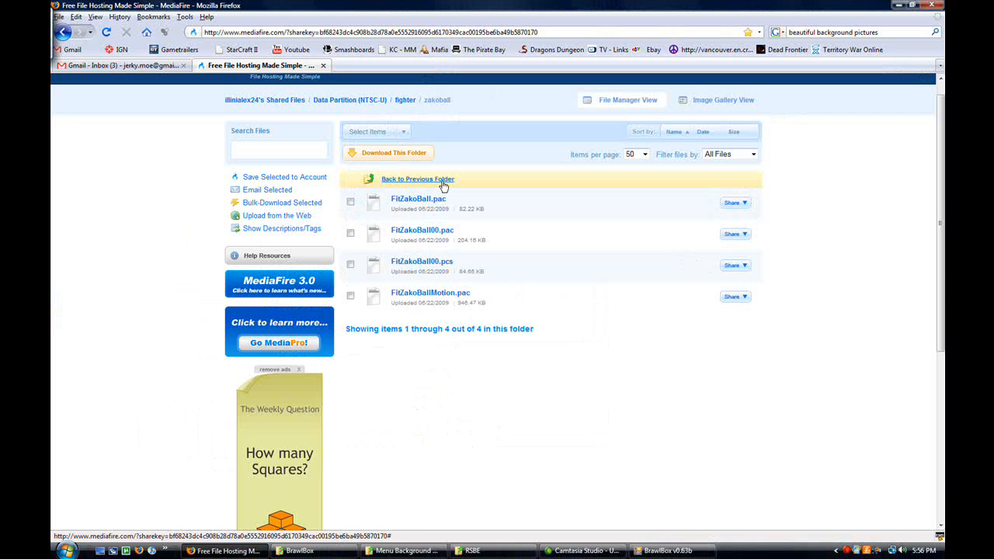
# - Navigate from zakoball back to the item folder list and enter the joe subfolder
pyautogui.click(418, 180)
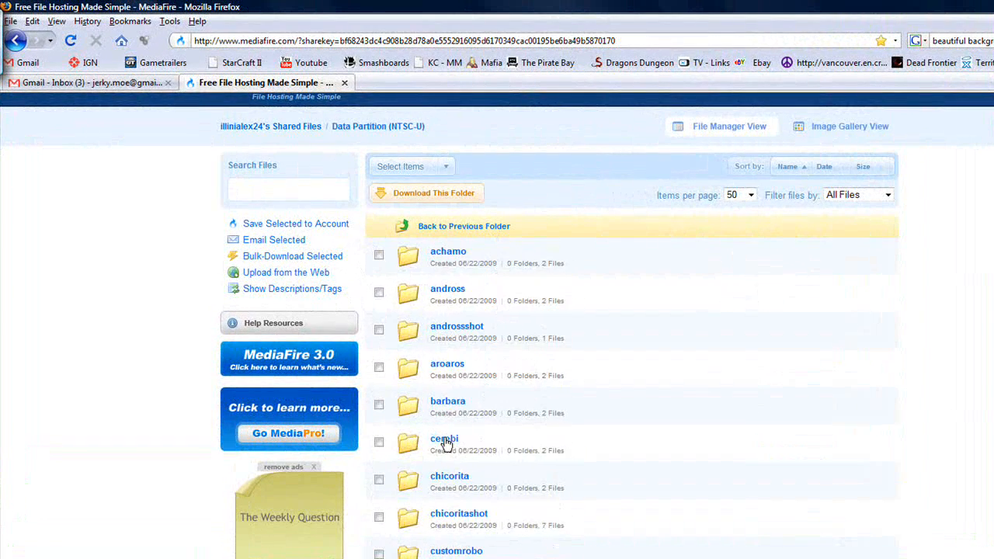
pyautogui.click(445, 438)
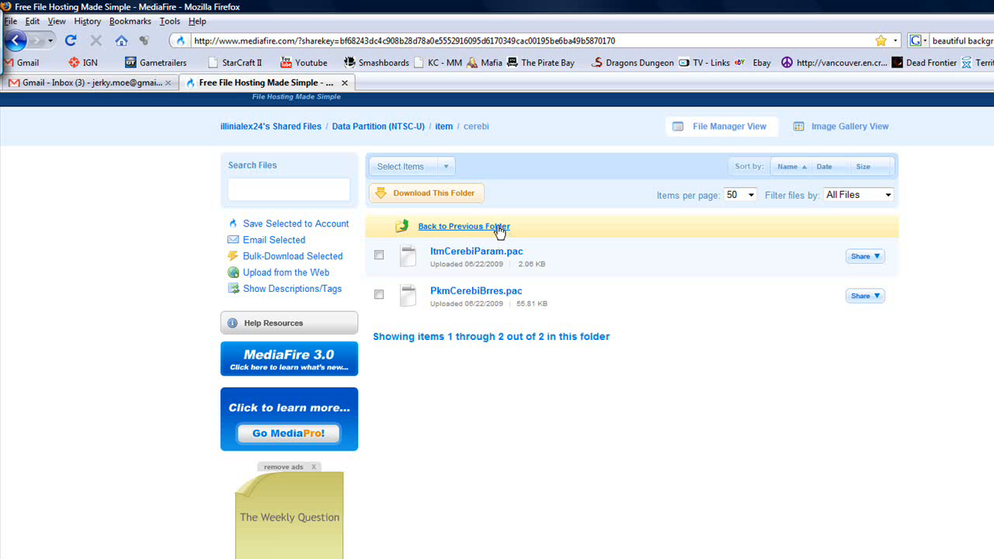
pyautogui.click(464, 226)
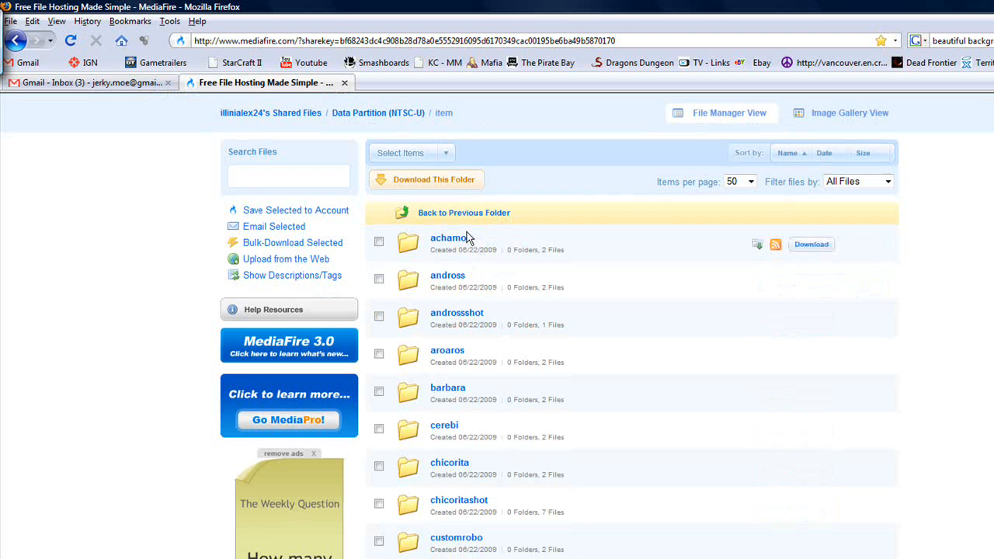
pyautogui.scroll(-3)
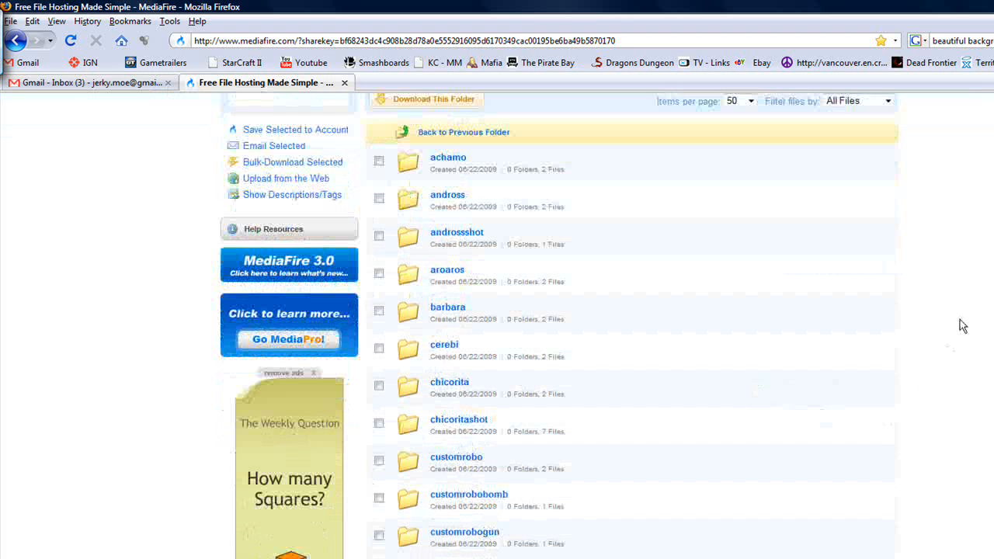
pyautogui.scroll(-3)
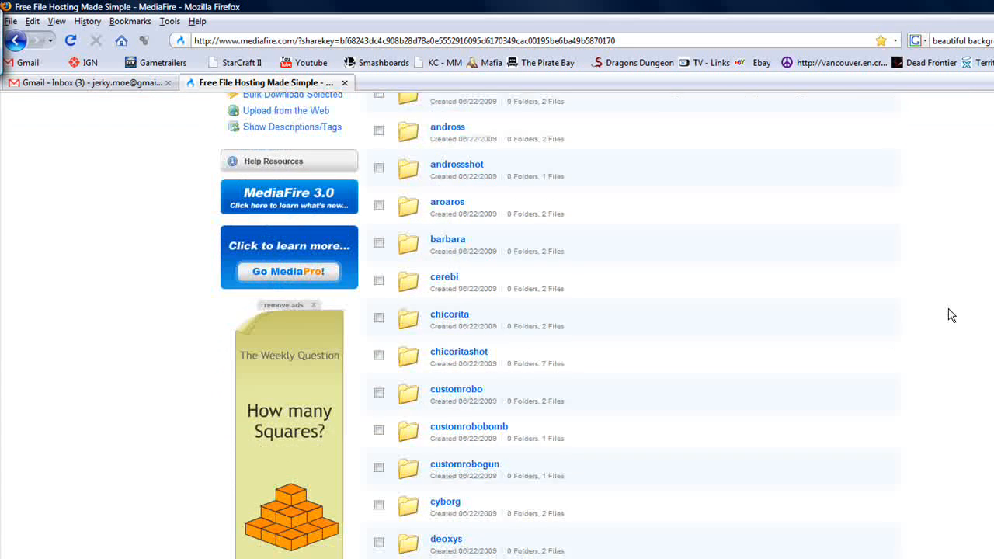
pyautogui.scroll(-3)
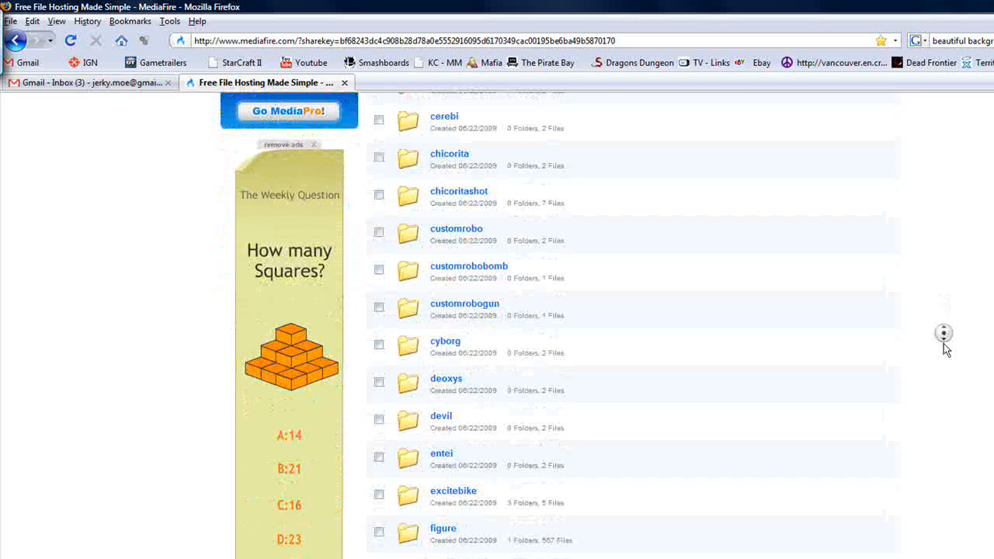
pyautogui.scroll(-3)
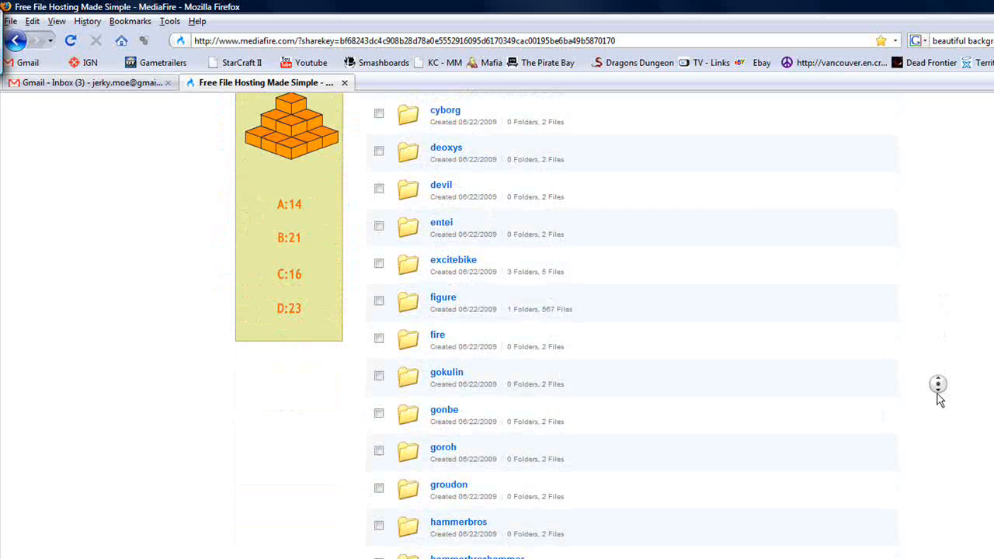
pyautogui.scroll(-3)
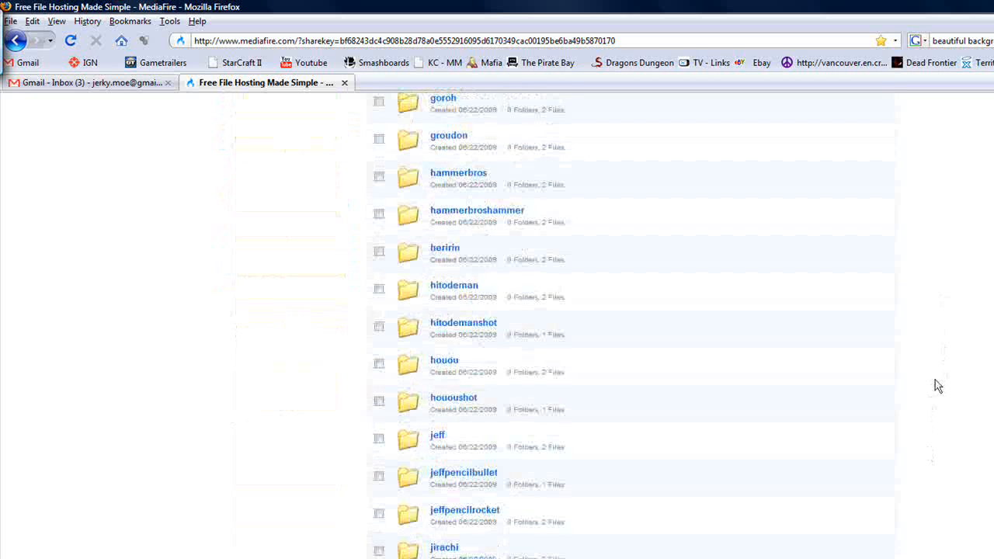
pyautogui.scroll(-3)
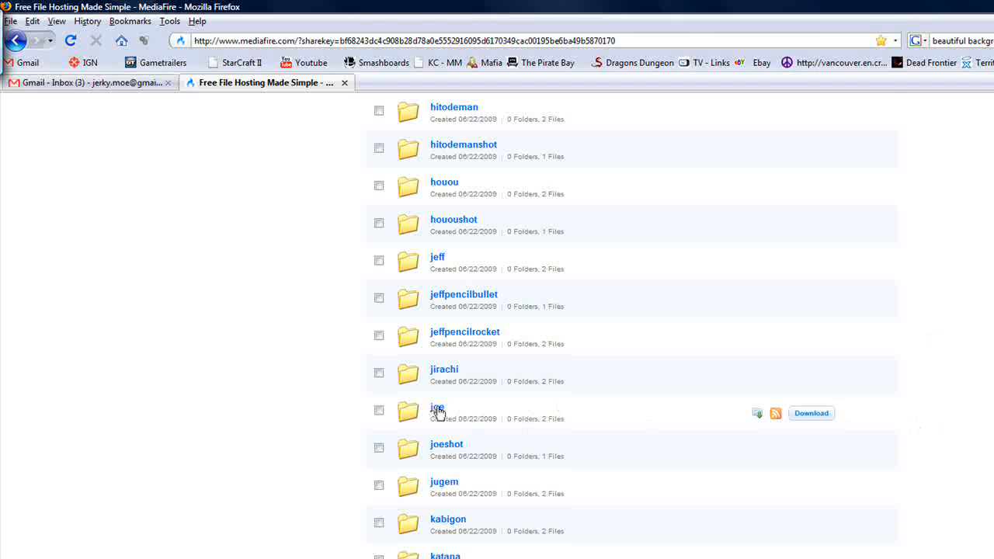
pyautogui.click(436, 407)
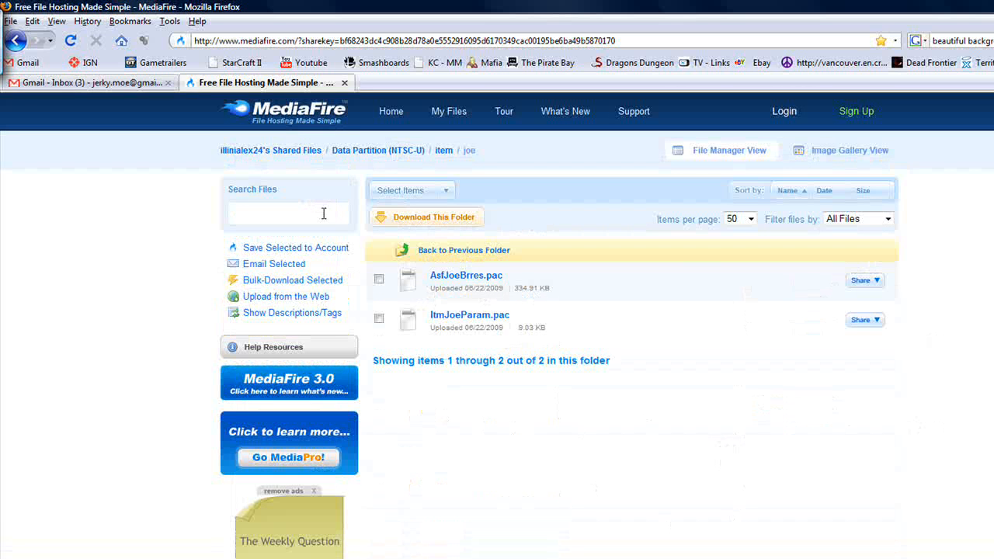
pyautogui.moveTo(510, 304)
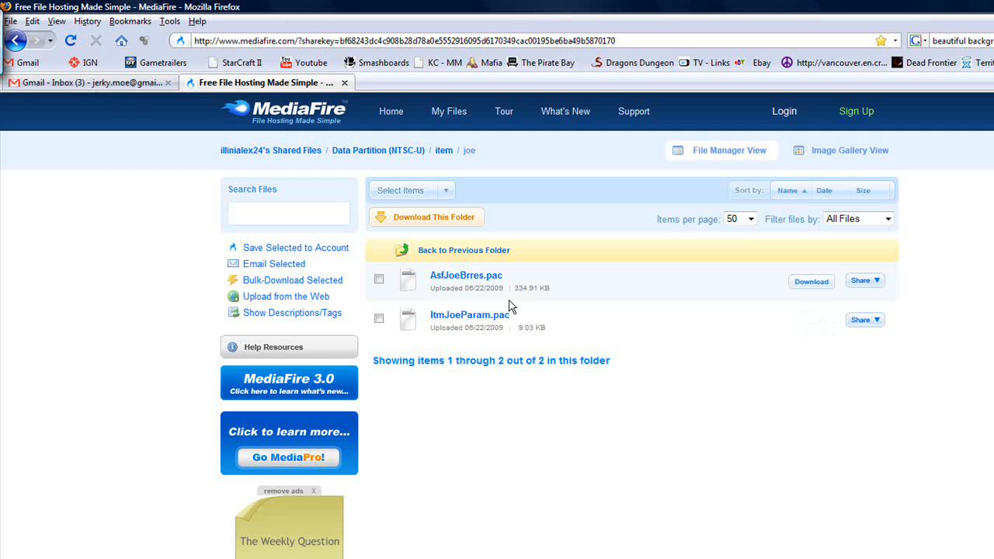
pyautogui.moveTo(476, 285)
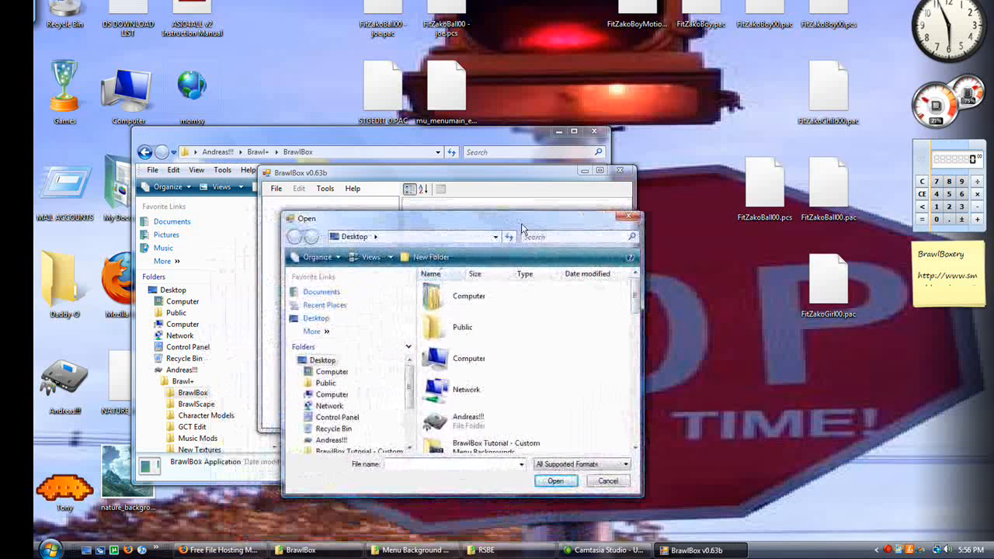
# - Load AsfJoeBrres.pac from Brawl+ PAC Files > Assist Trophy PACS in BrawlBox
pyautogui.scroll(-3)
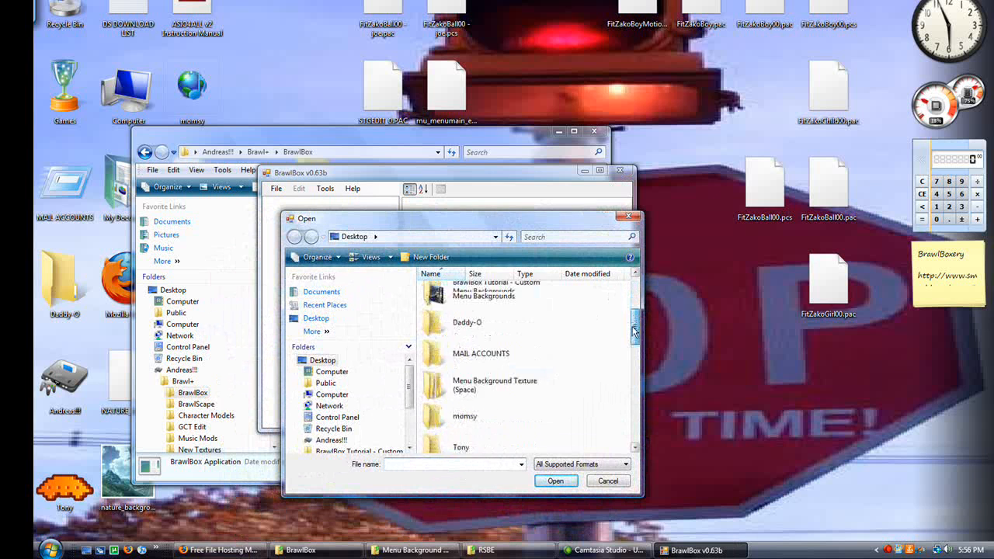
pyautogui.scroll(-3)
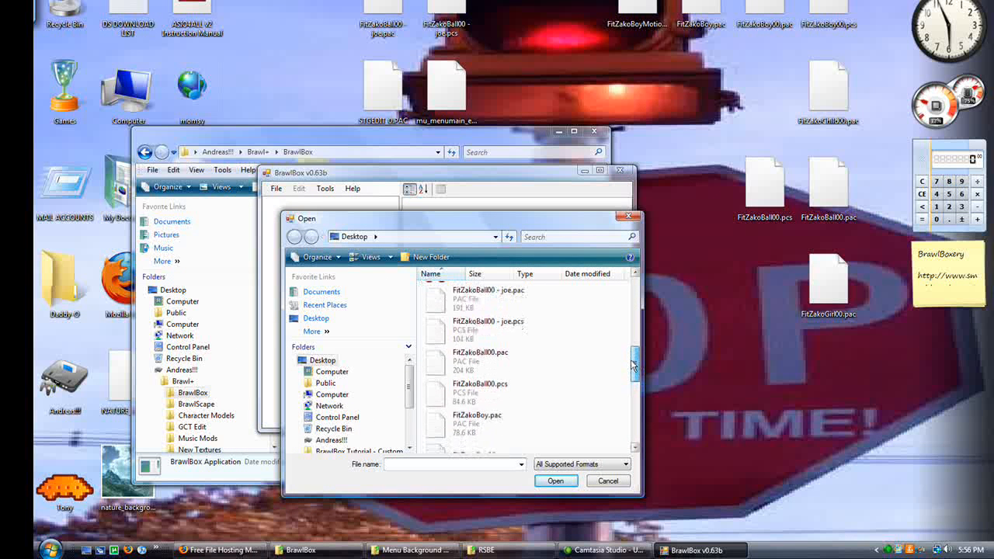
pyautogui.scroll(-3)
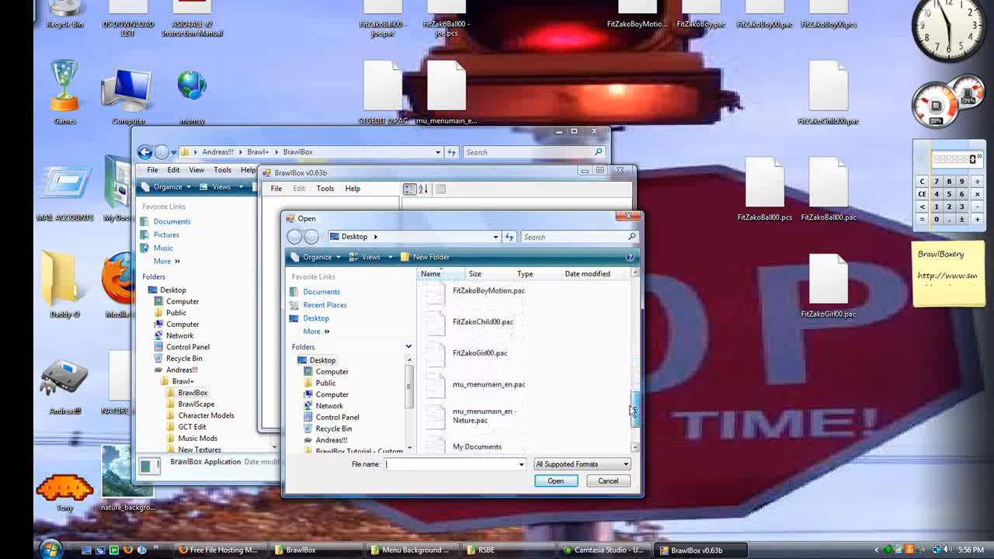
pyautogui.scroll(-3)
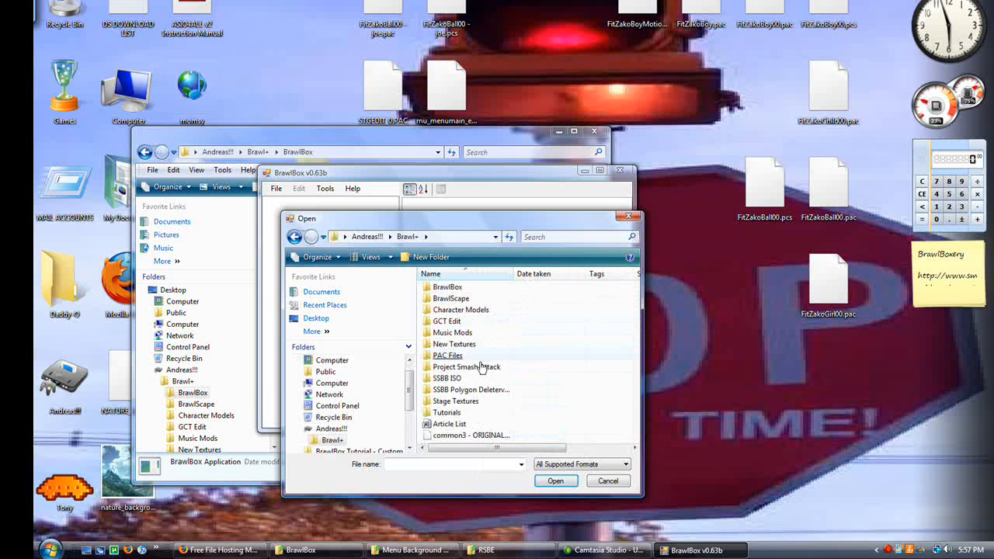
pyautogui.doubleClick(447, 355)
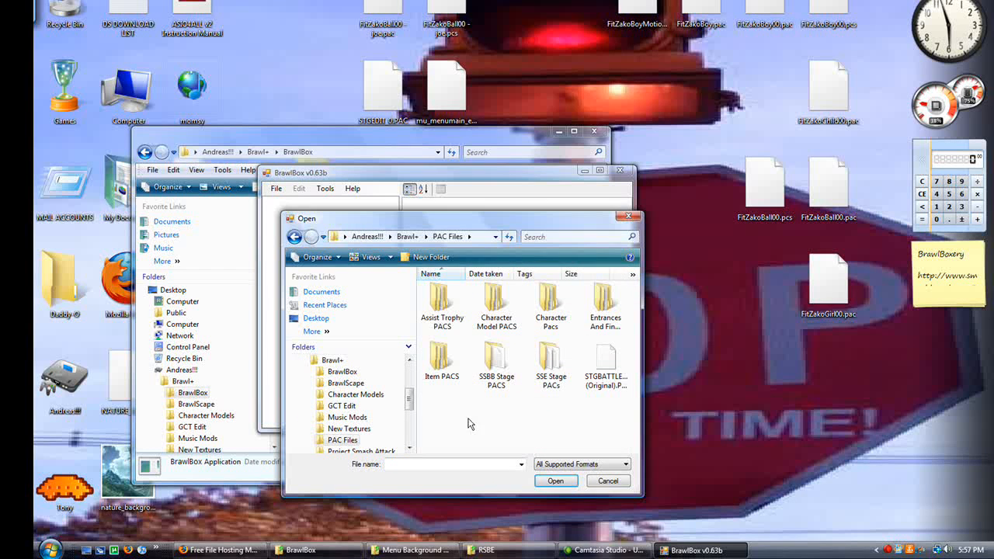
pyautogui.moveTo(492, 402)
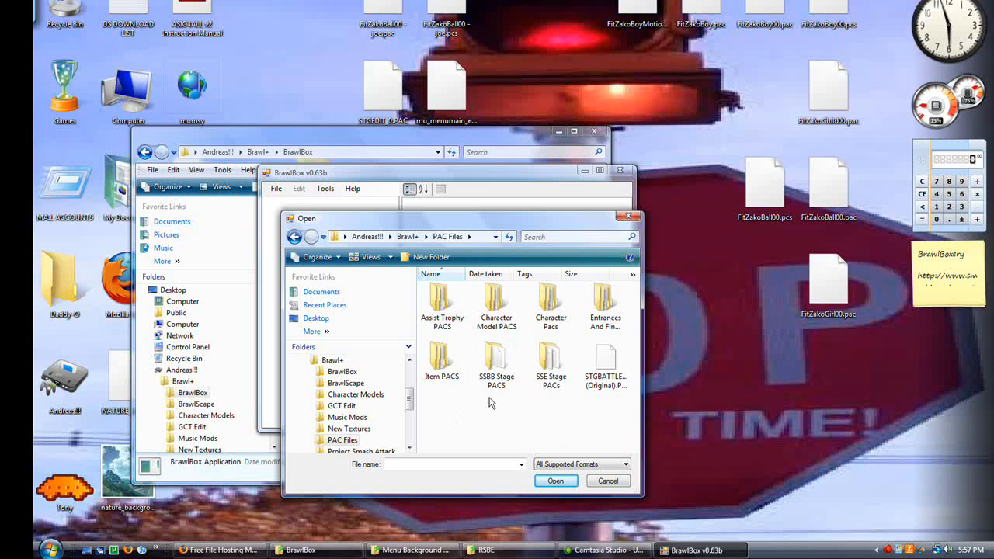
pyautogui.moveTo(491, 420)
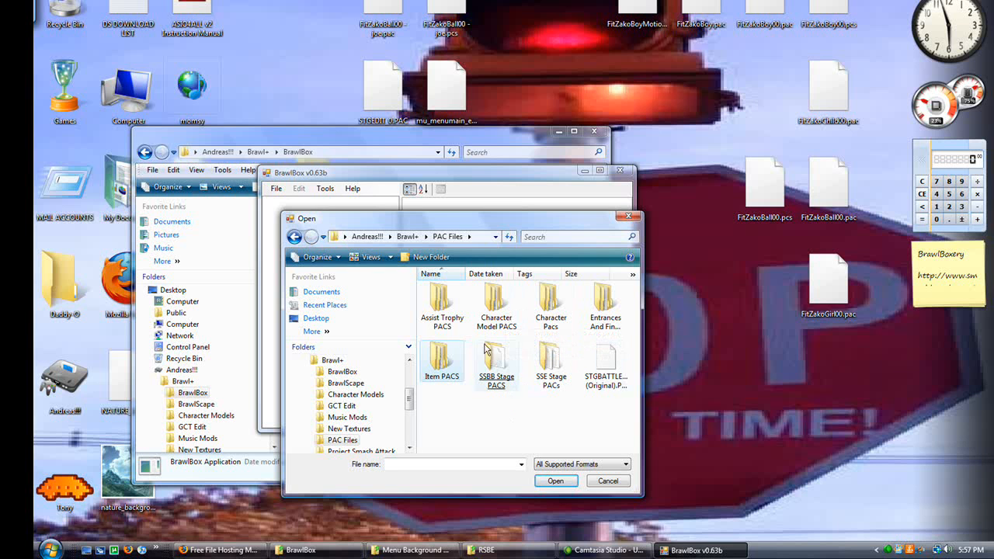
pyautogui.doubleClick(442, 303)
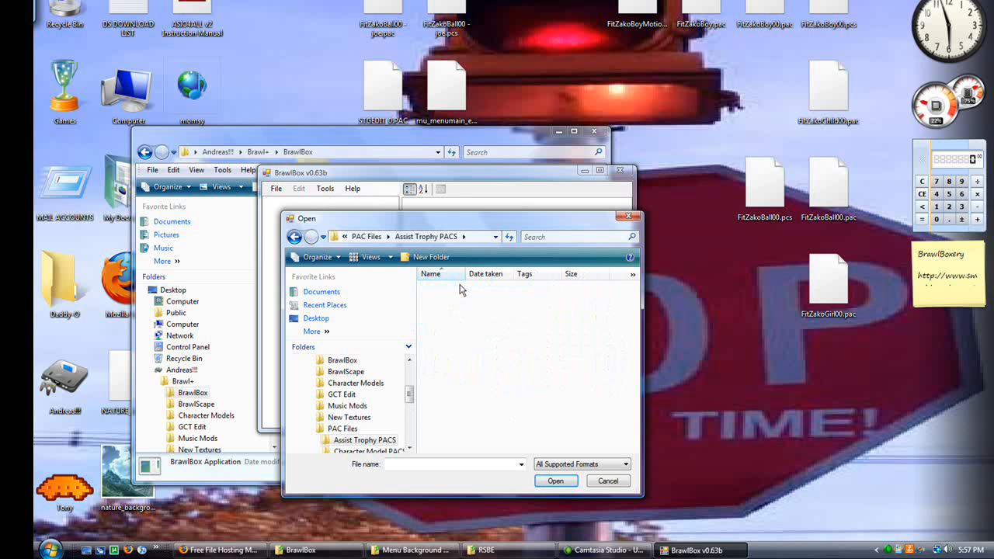
pyautogui.doubleClick(363, 440)
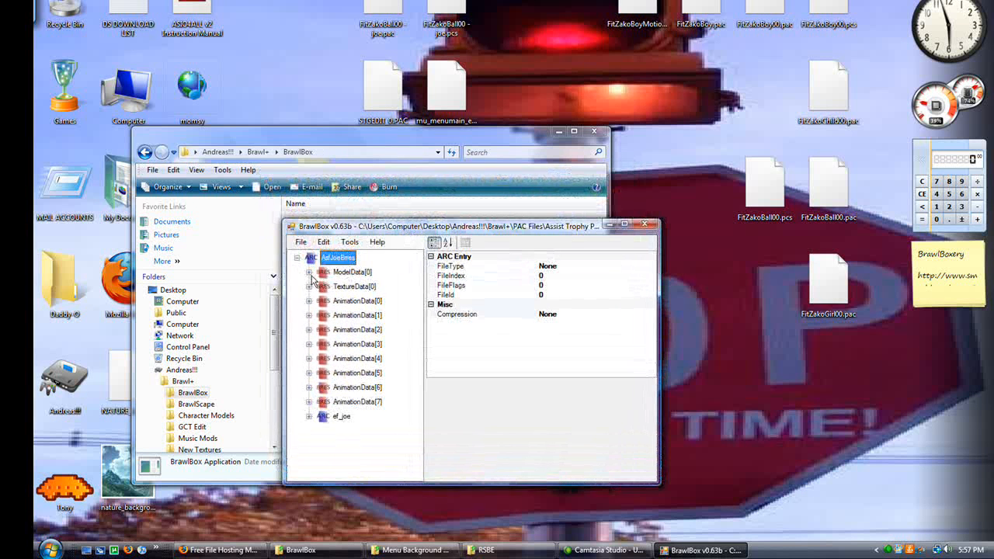
# - Preview the AsfJoe00 model in 3D and show its polygon, bone and texture lists
pyautogui.rightClick(369, 300)
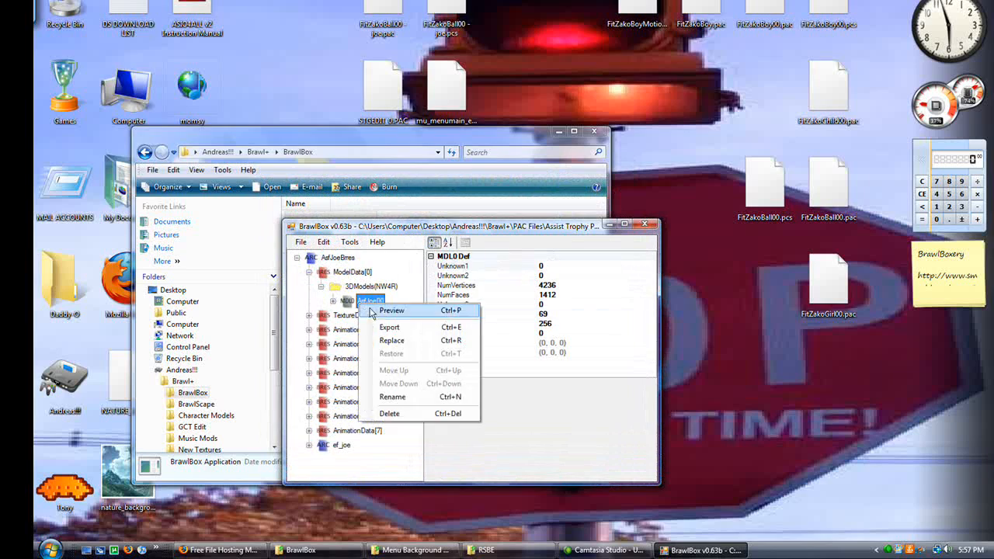
pyautogui.click(392, 310)
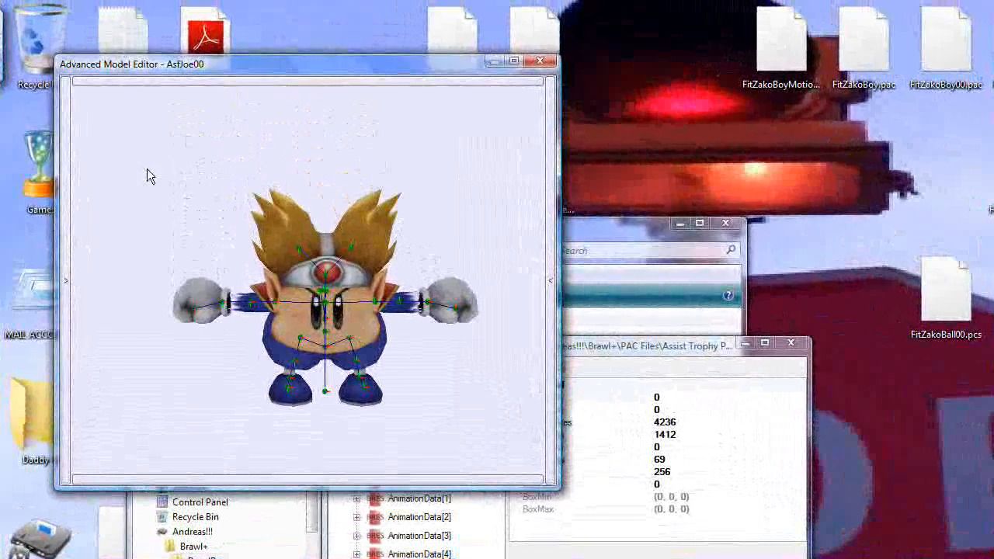
pyautogui.click(66, 280)
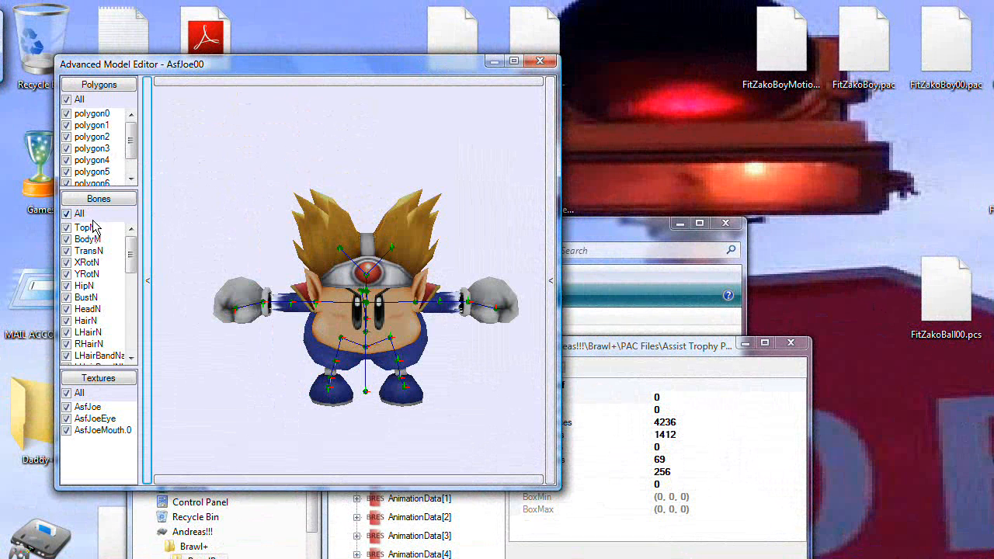
# - Browse AsfJoe00's bone list, selecting bones such as TopN and YRotN
pyautogui.click(83, 227)
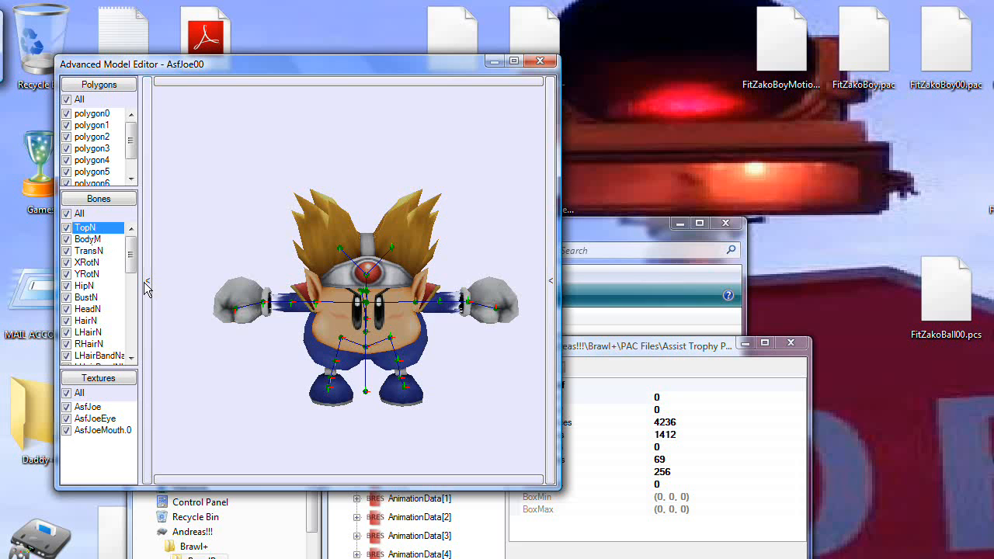
pyautogui.moveTo(143, 284)
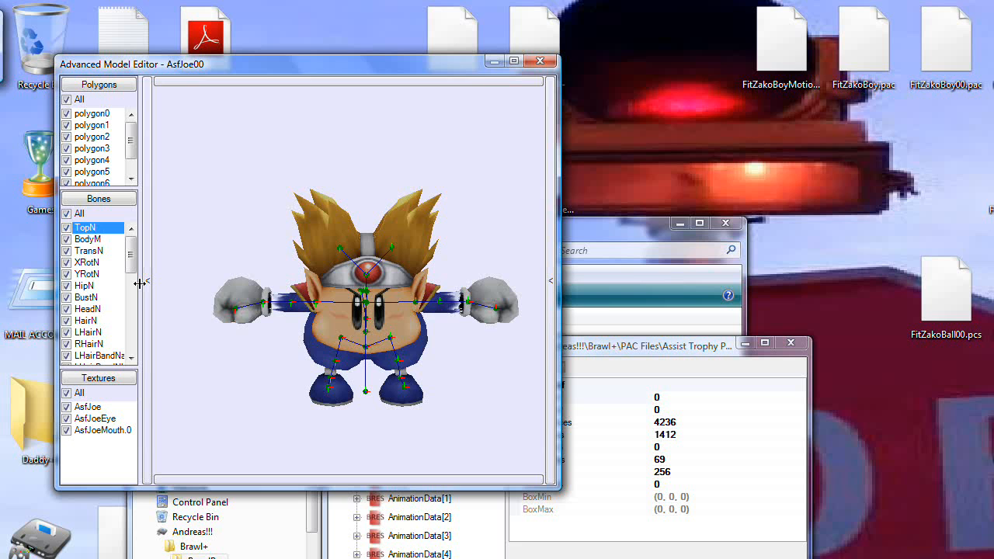
pyautogui.click(88, 273)
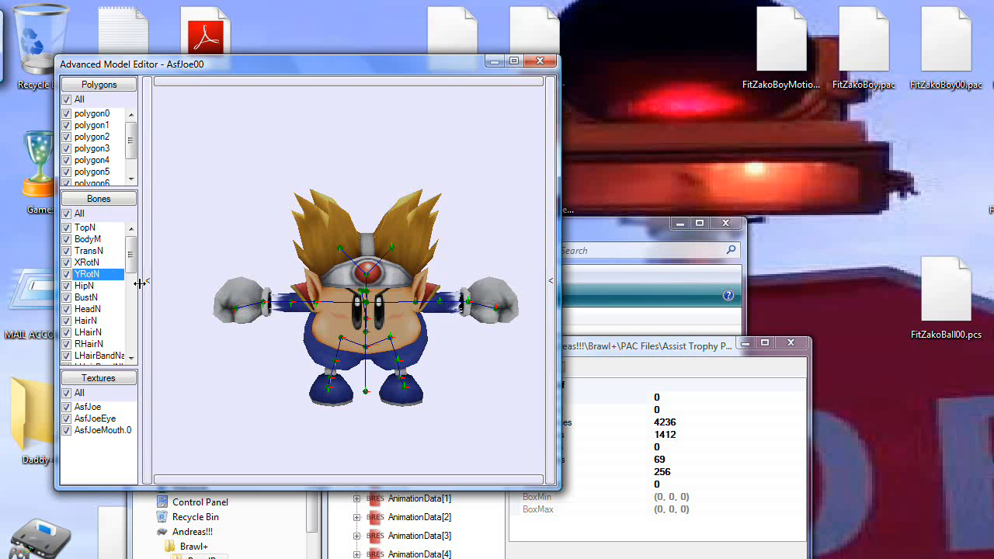
pyautogui.click(89, 331)
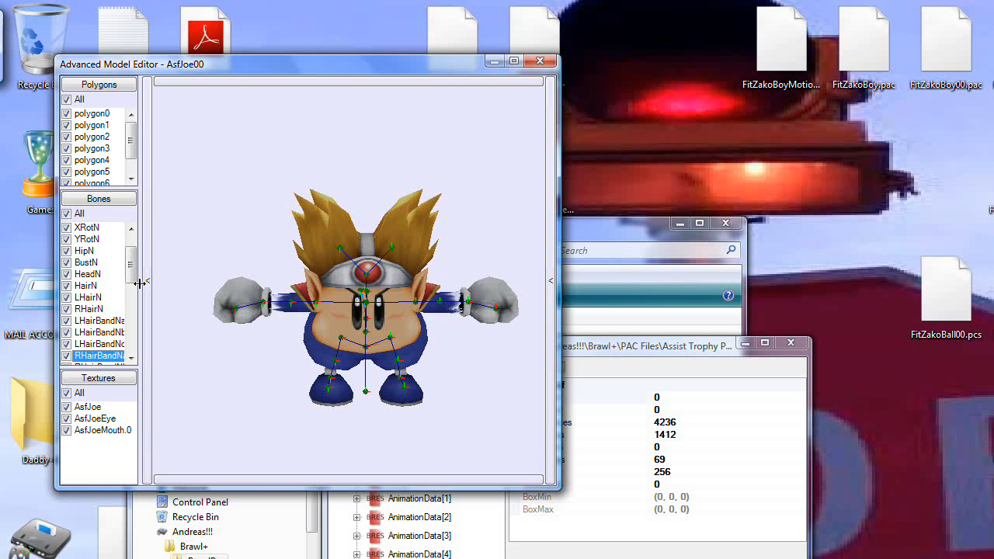
pyautogui.scroll(-3)
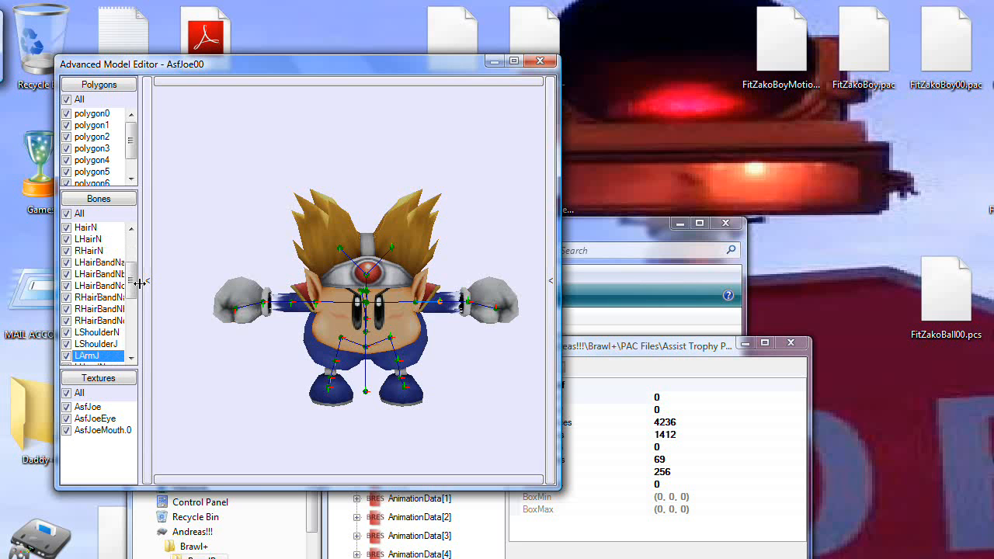
pyautogui.scroll(-3)
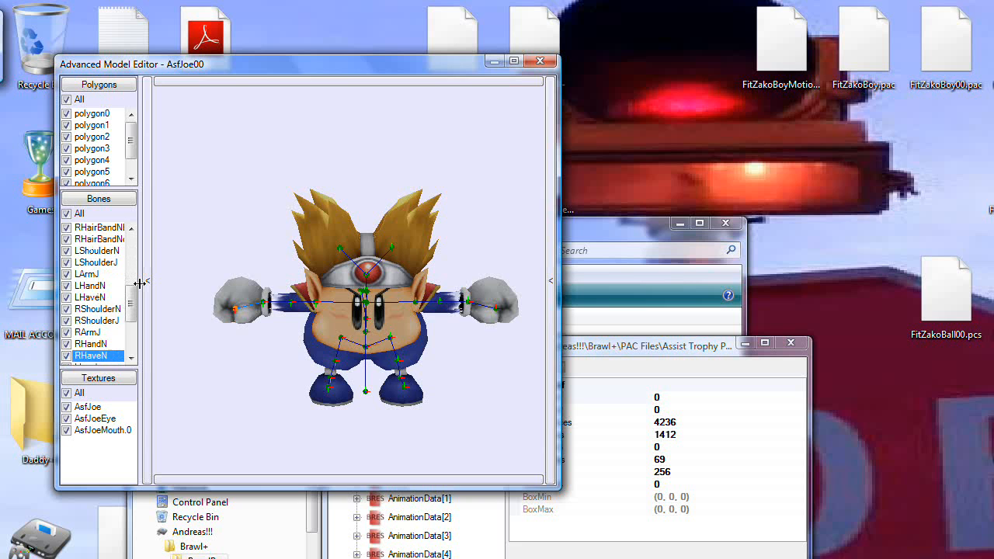
pyautogui.scroll(-3)
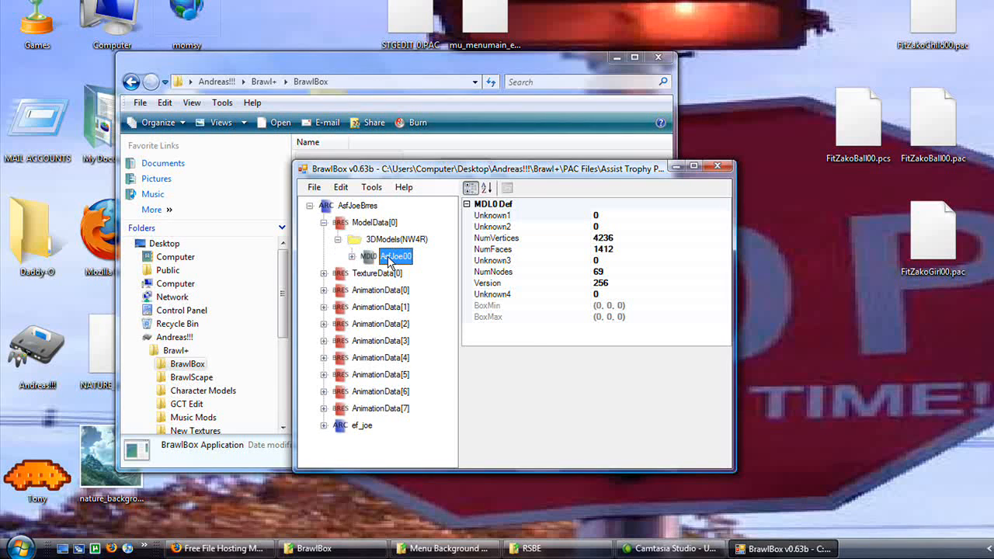
# - Export AsfJoeBrres's TextureData[0] as a .brres file to the desktop
pyautogui.rightClick(395, 256)
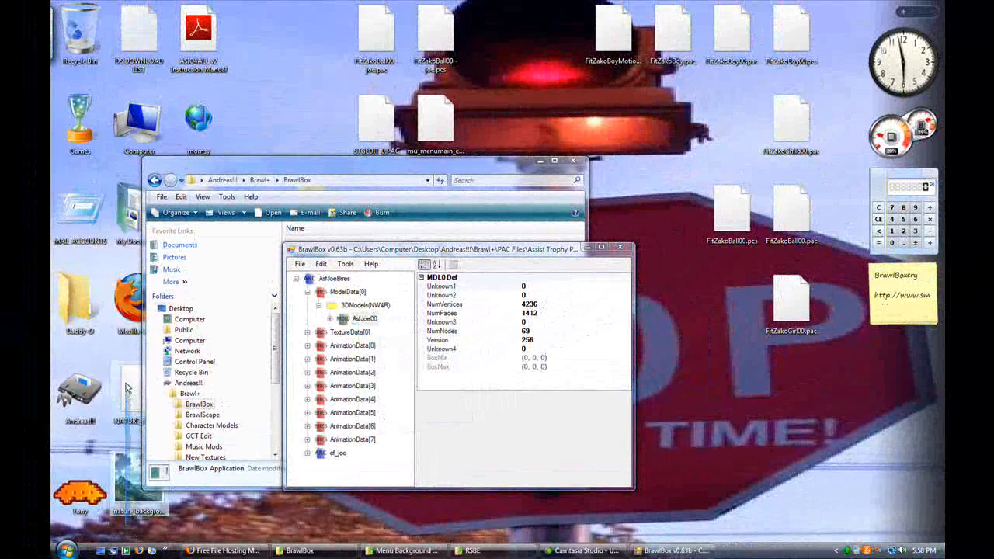
pyautogui.click(362, 318)
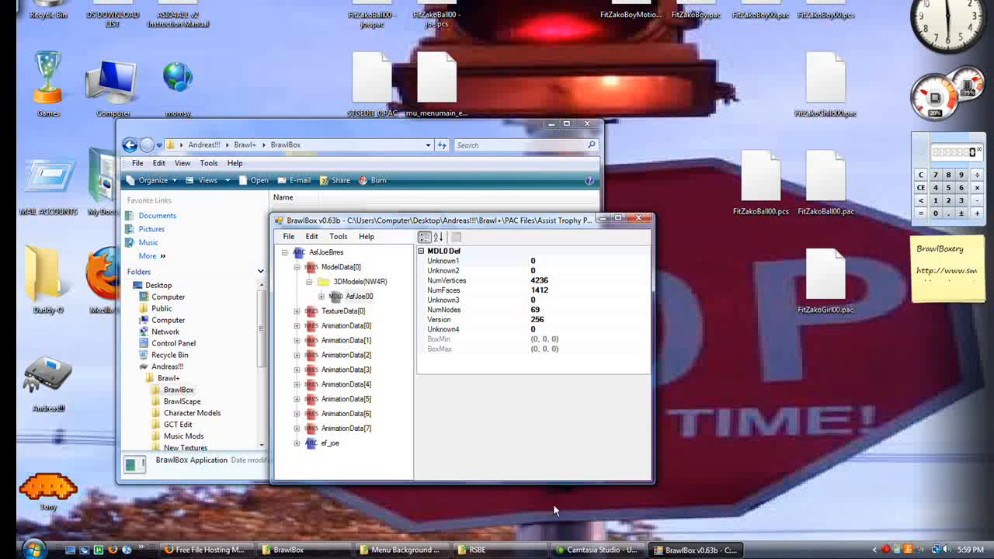
pyautogui.click(298, 311)
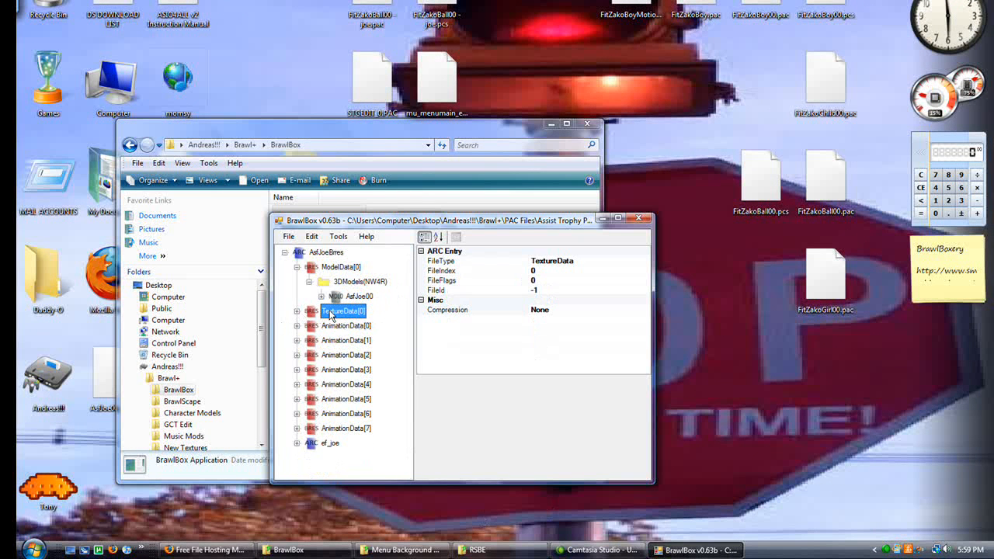
pyautogui.rightClick(343, 311)
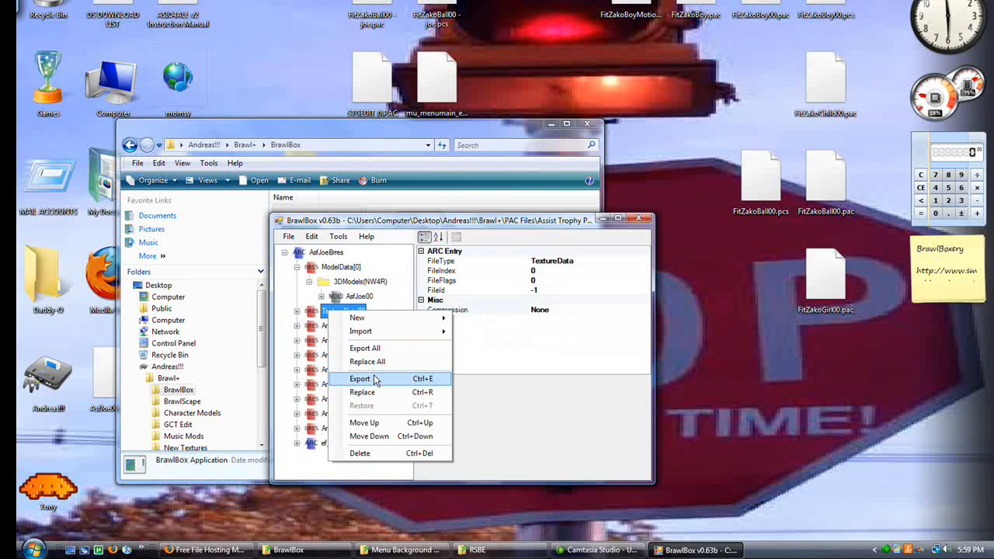
pyautogui.click(359, 379)
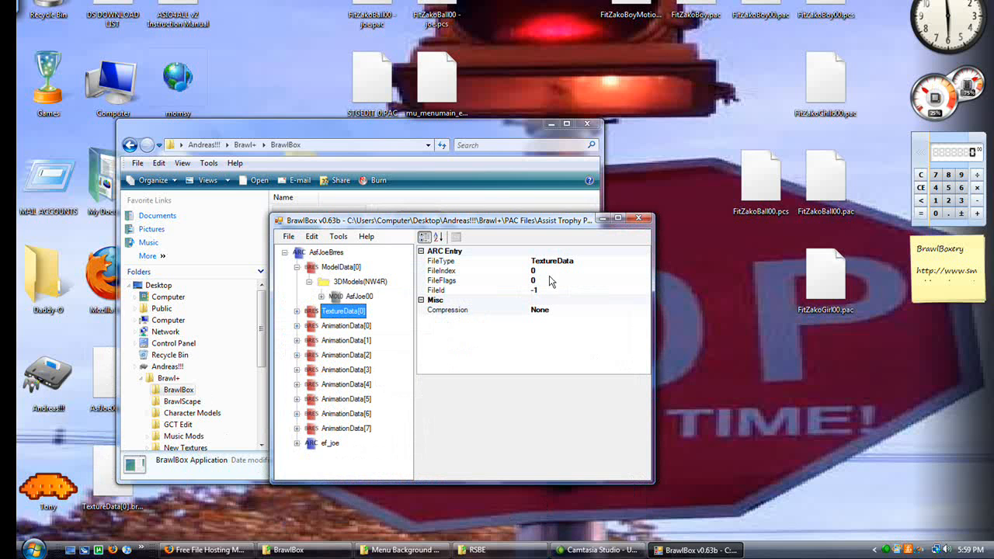
# - Open FitZakoBall00.pac from the Desktop in BrawlBox
pyautogui.click(288, 237)
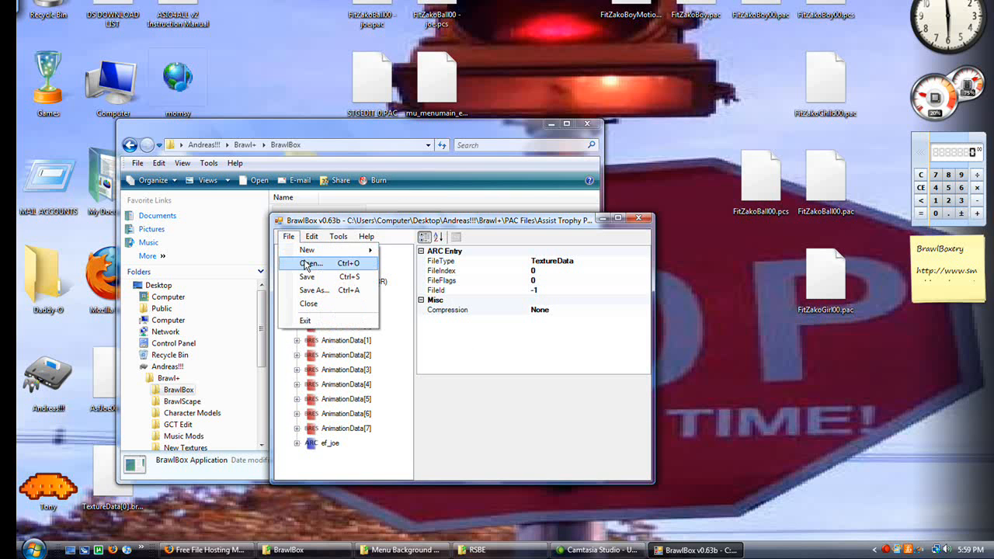
pyautogui.click(307, 262)
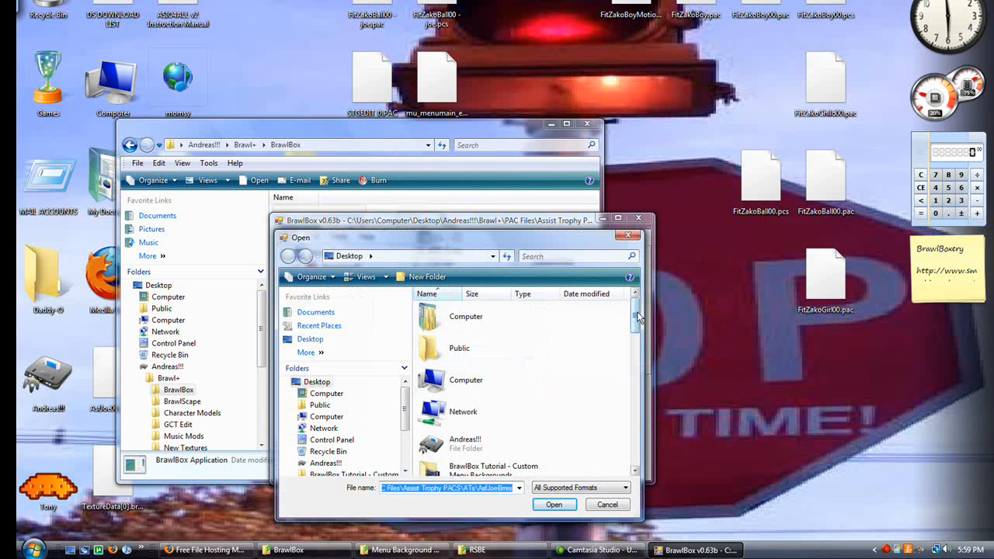
pyautogui.scroll(-3)
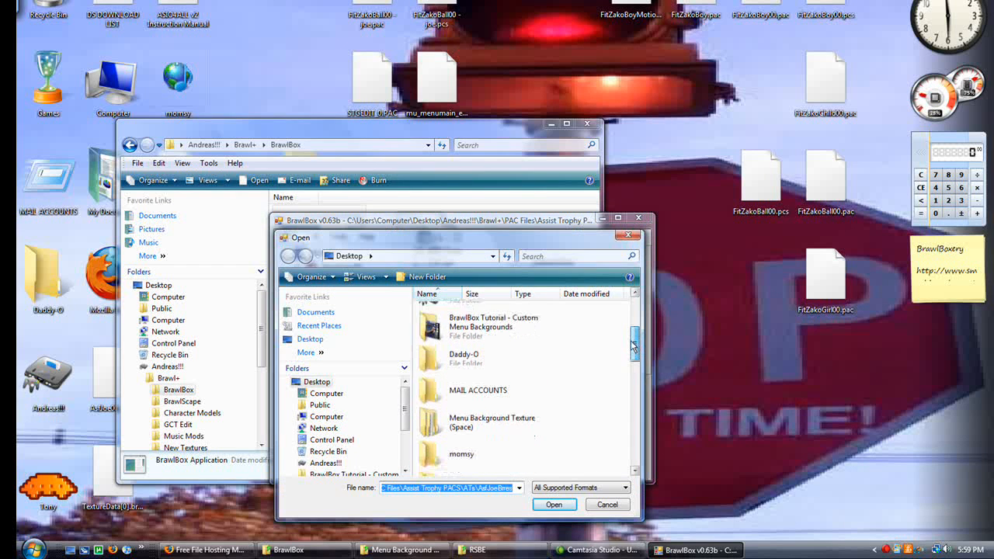
pyautogui.scroll(-3)
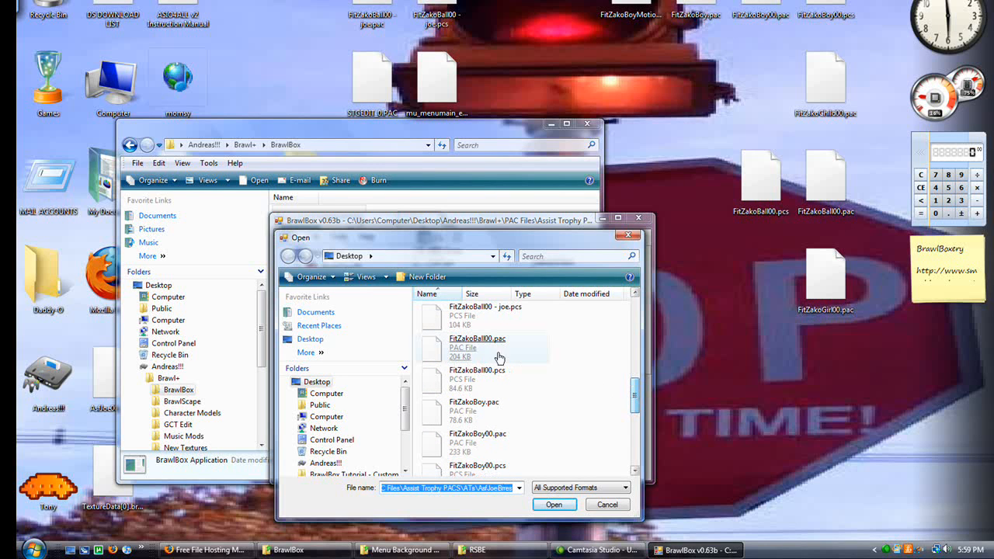
pyautogui.click(497, 348)
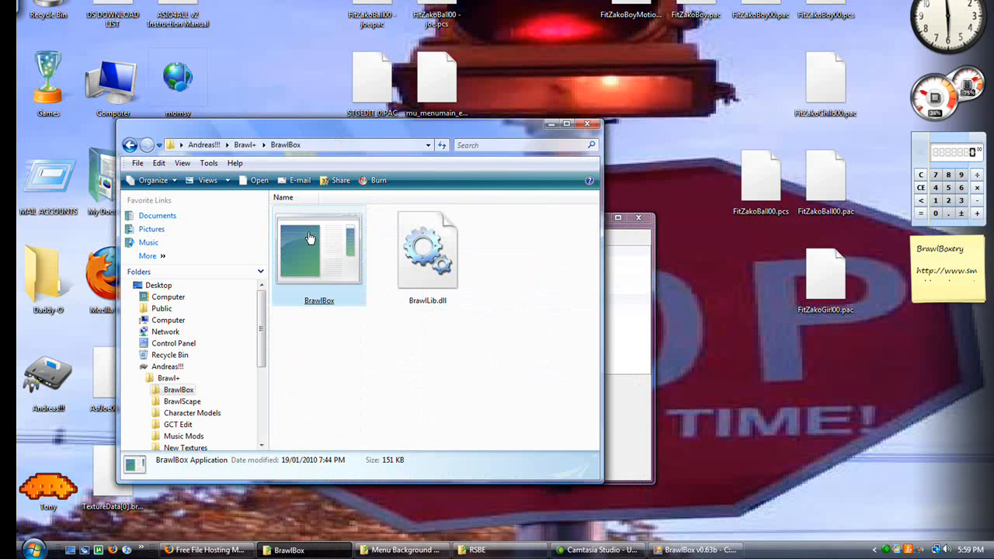
# - Start a second BrawlBox and load FitZakoBall00.pcs into it
pyautogui.doubleClick(319, 249)
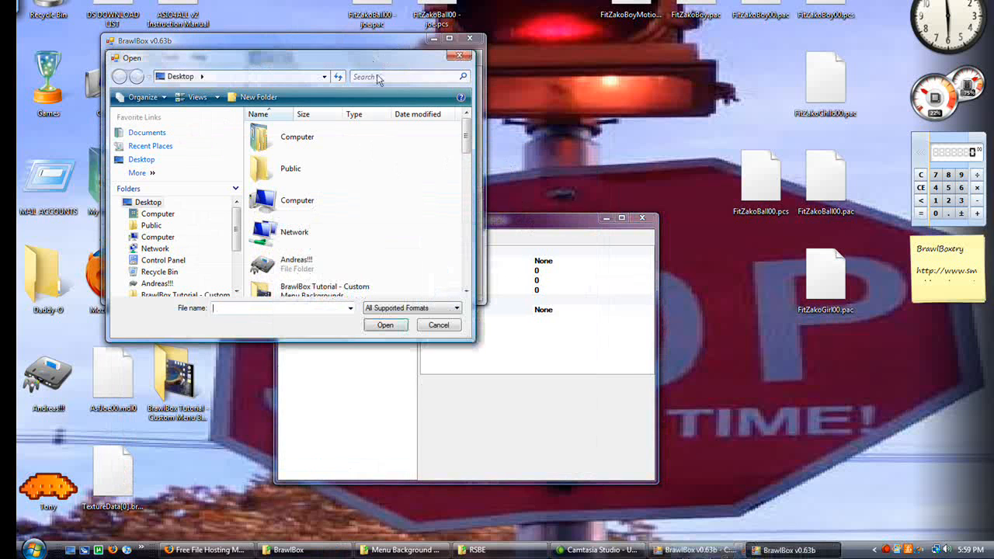
pyautogui.scroll(-3)
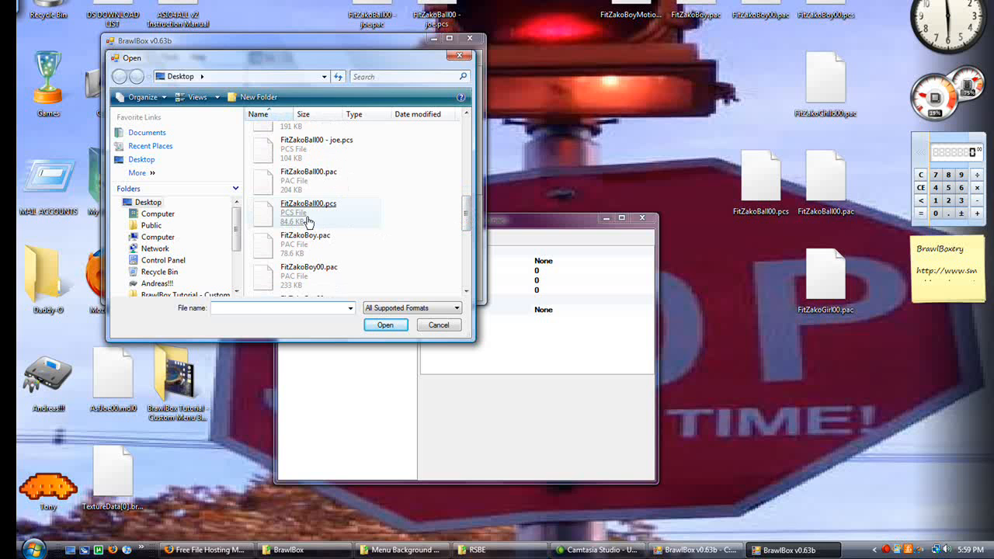
pyautogui.click(385, 325)
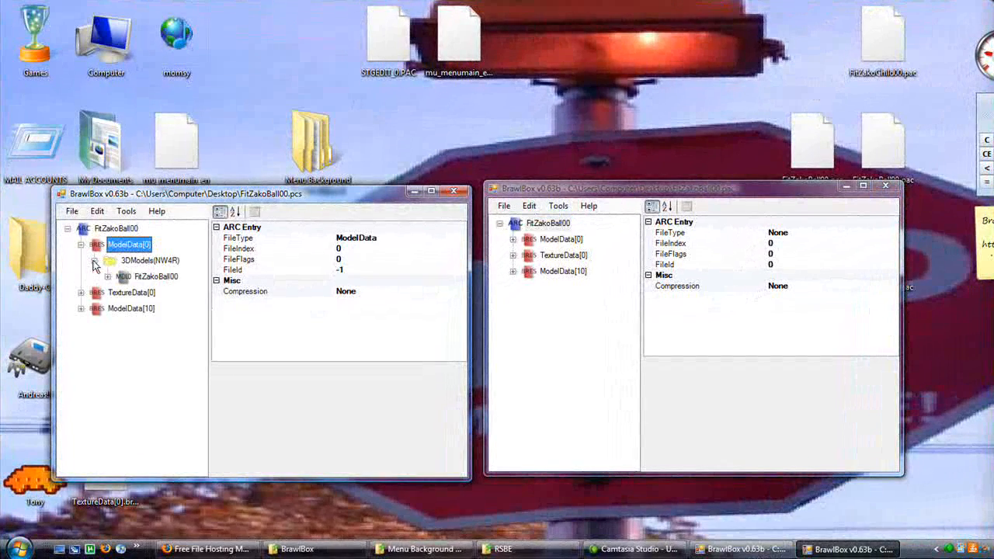
# - Replace MDL0 FitZakoBall00 with AsfJoe00.mdl0 in the .pcs window, then the .pac window
pyautogui.rightClick(155, 277)
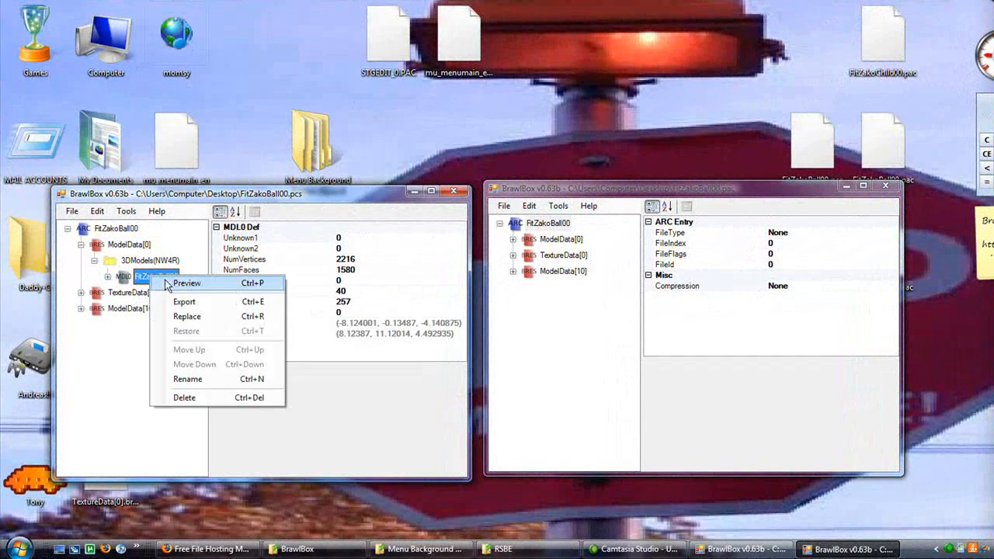
pyautogui.click(186, 283)
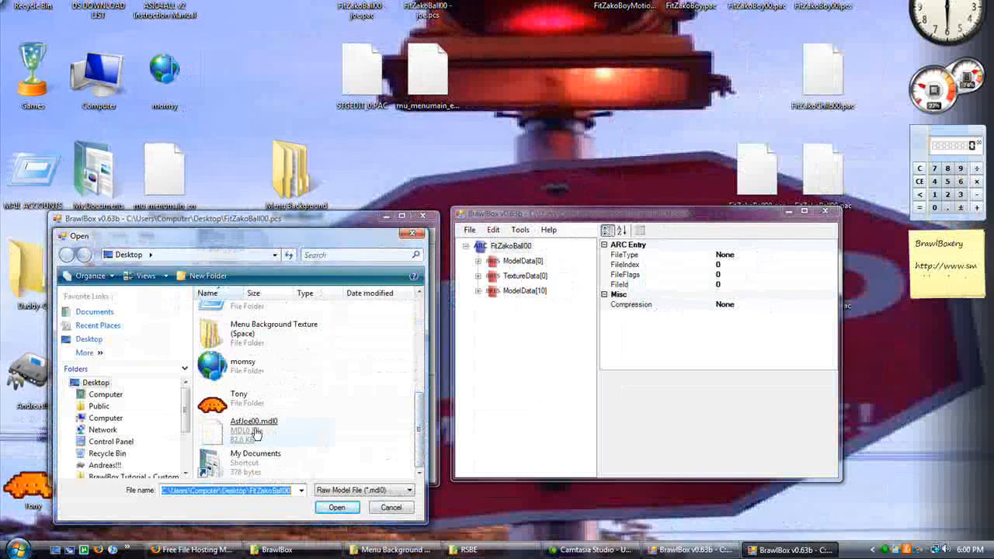
pyautogui.click(330, 507)
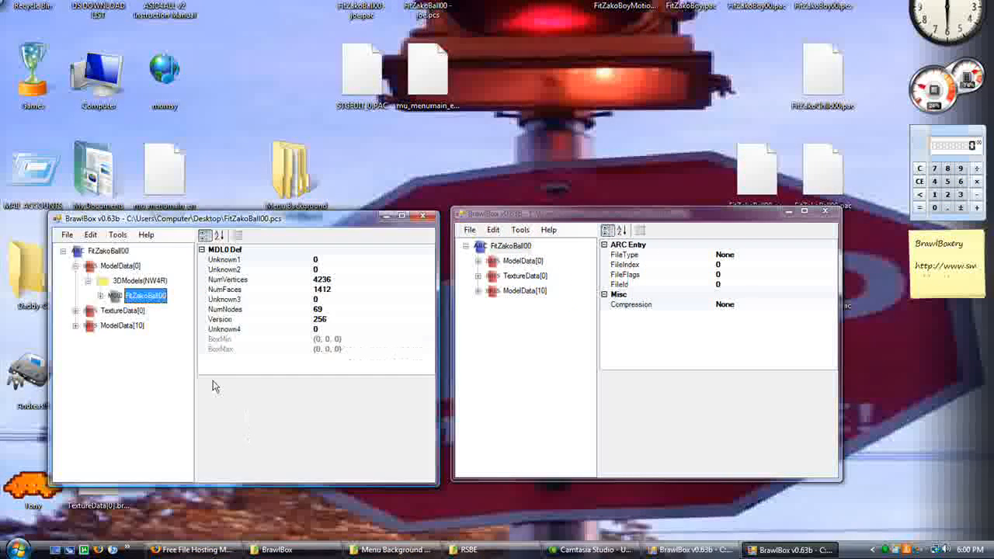
pyautogui.moveTo(485, 270)
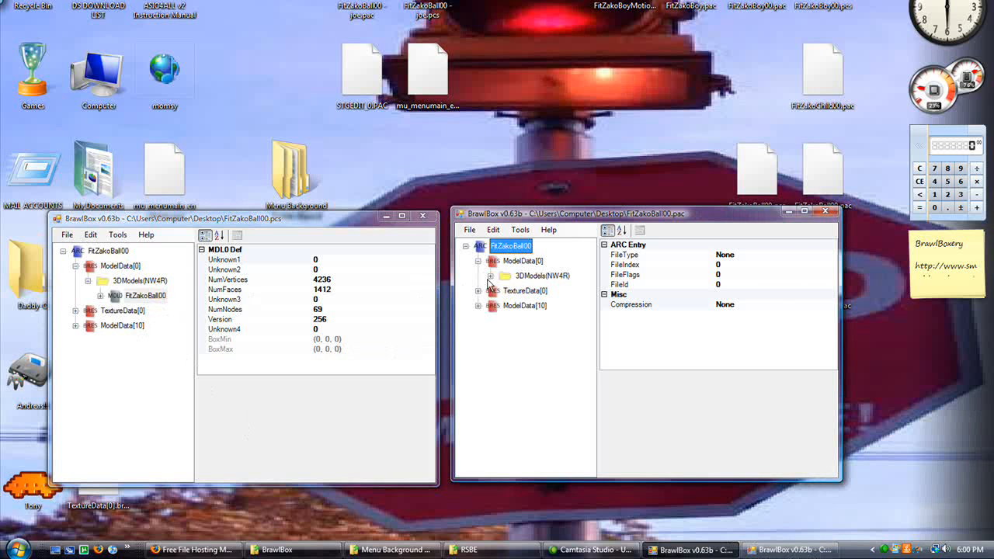
pyautogui.rightClick(547, 289)
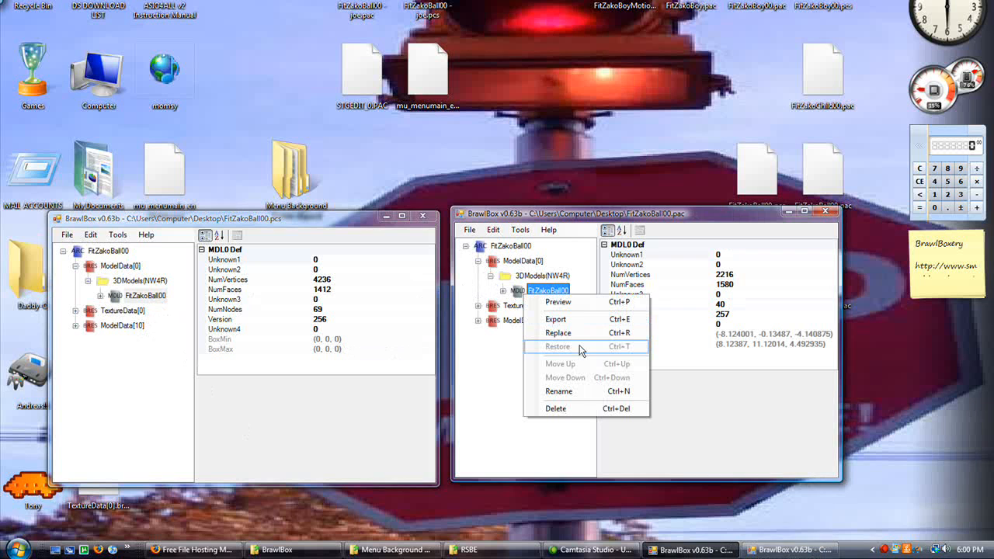
pyautogui.click(558, 332)
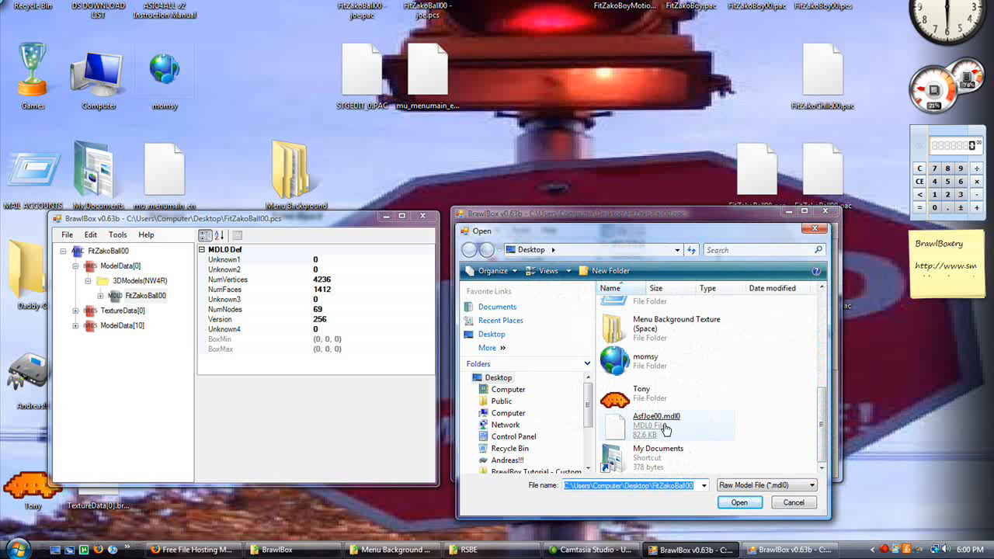
pyautogui.click(739, 503)
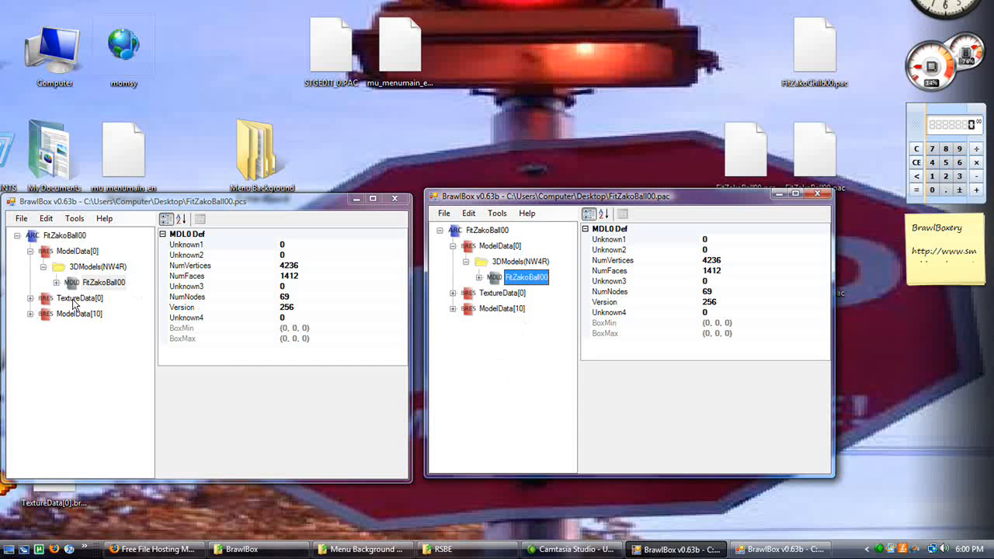
# - Replace TextureData[0] in the .pcs and .pac with TextureData[0].brres Knuckle Joe textures
pyautogui.rightClick(78, 299)
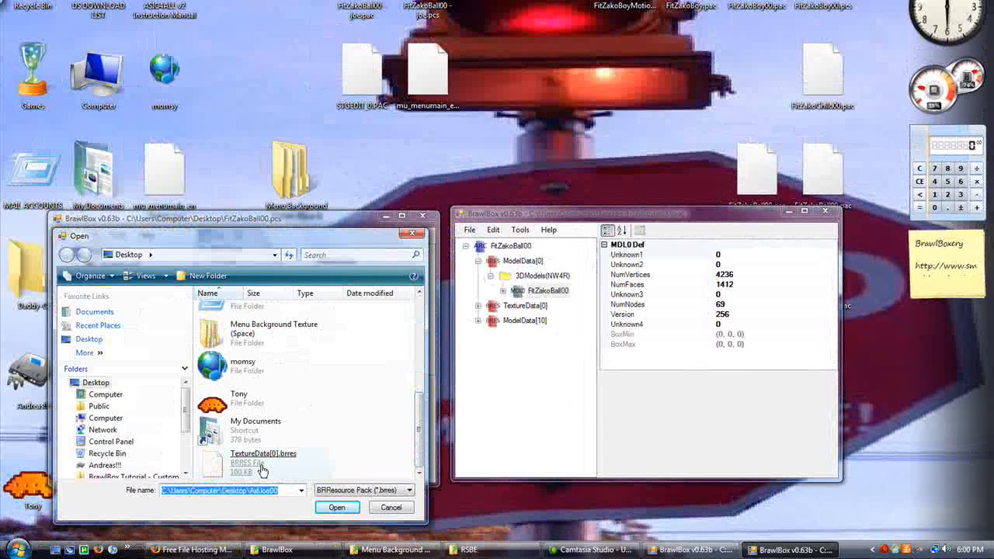
pyautogui.click(262, 462)
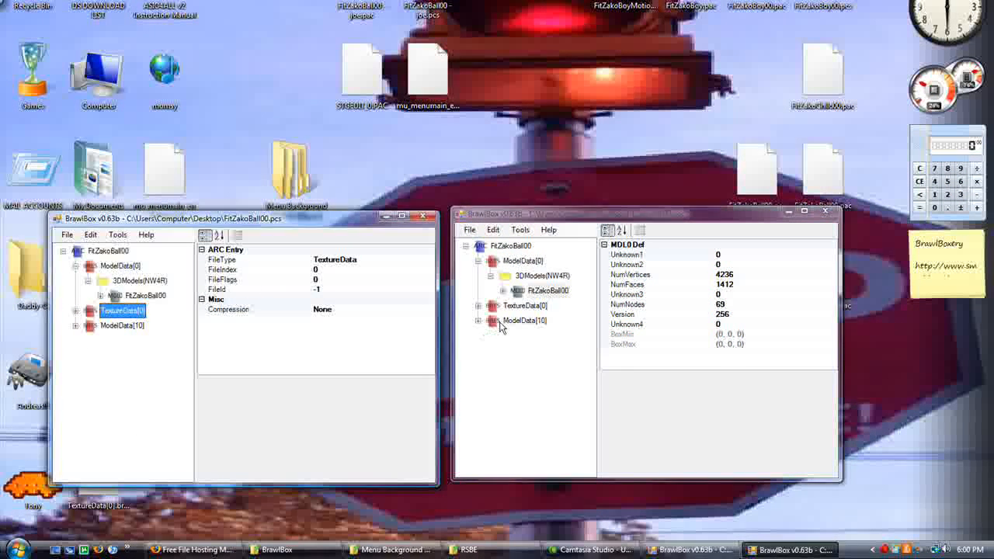
pyautogui.click(523, 320)
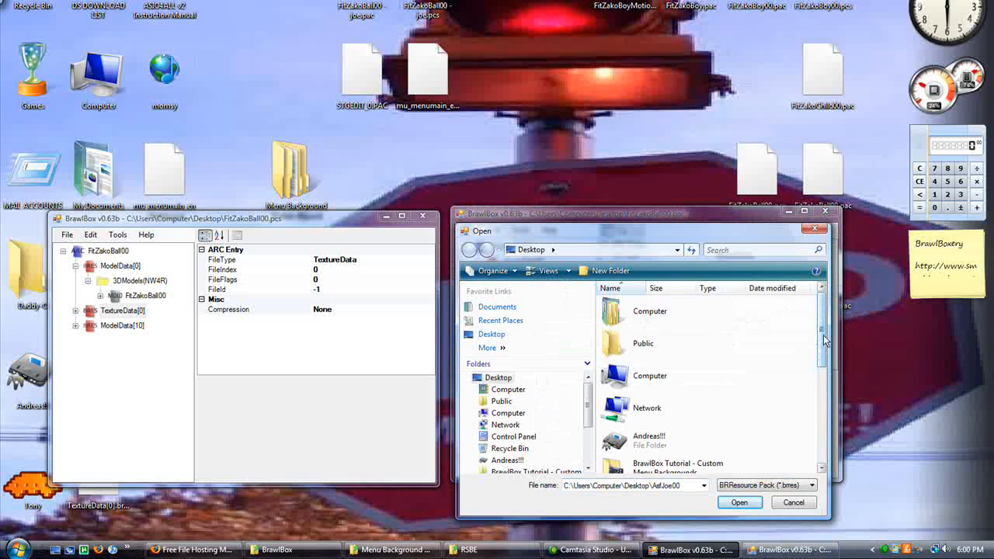
pyautogui.click(662, 447)
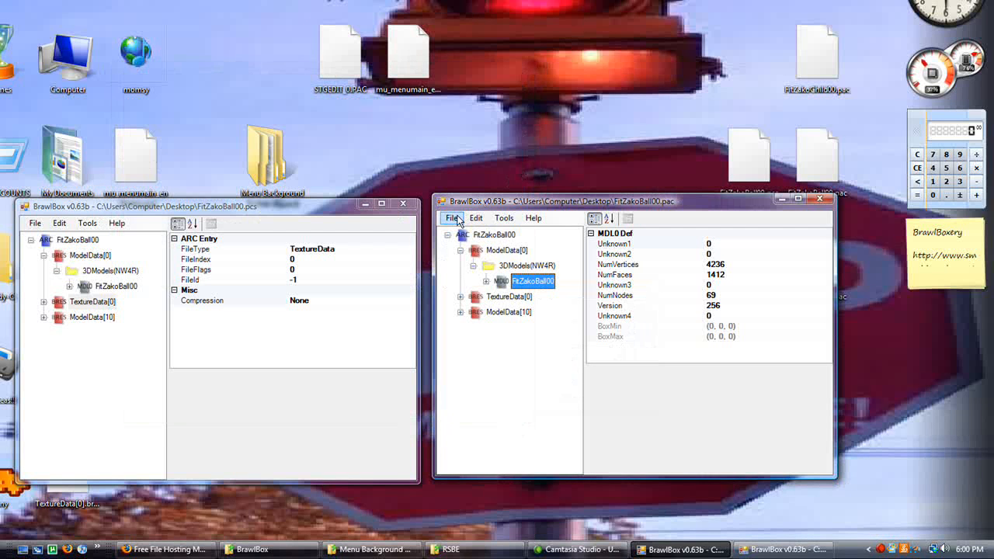
pyautogui.click(451, 218)
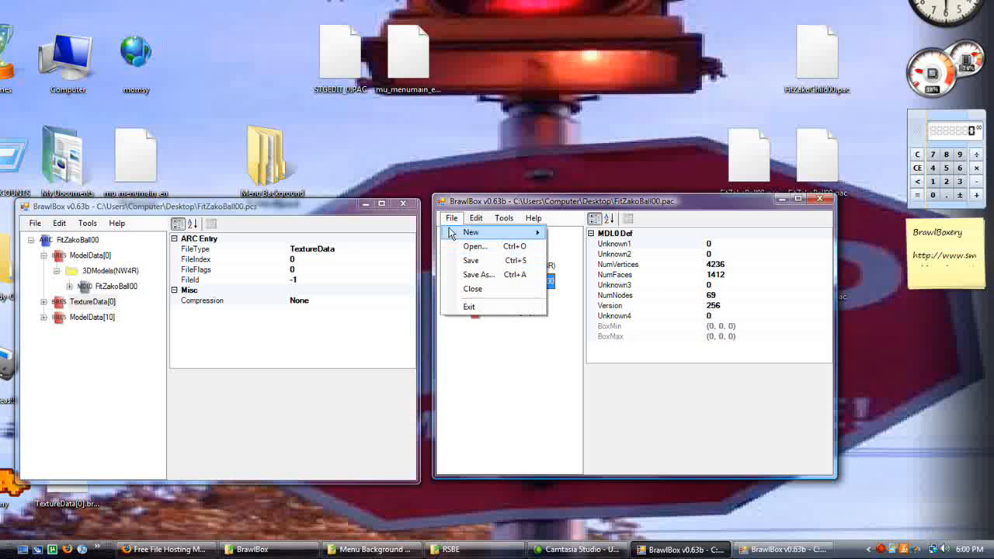
# - Save the .pac as 'FitZakoBall00 - joe', overwriting, then pick compressed format for the .pcs
pyautogui.click(479, 275)
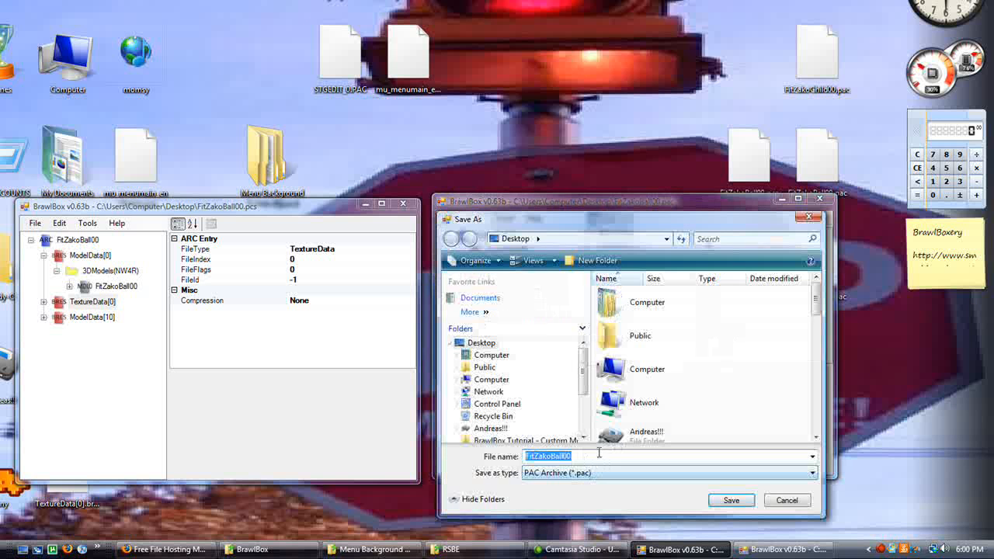
pyautogui.write('- joe')
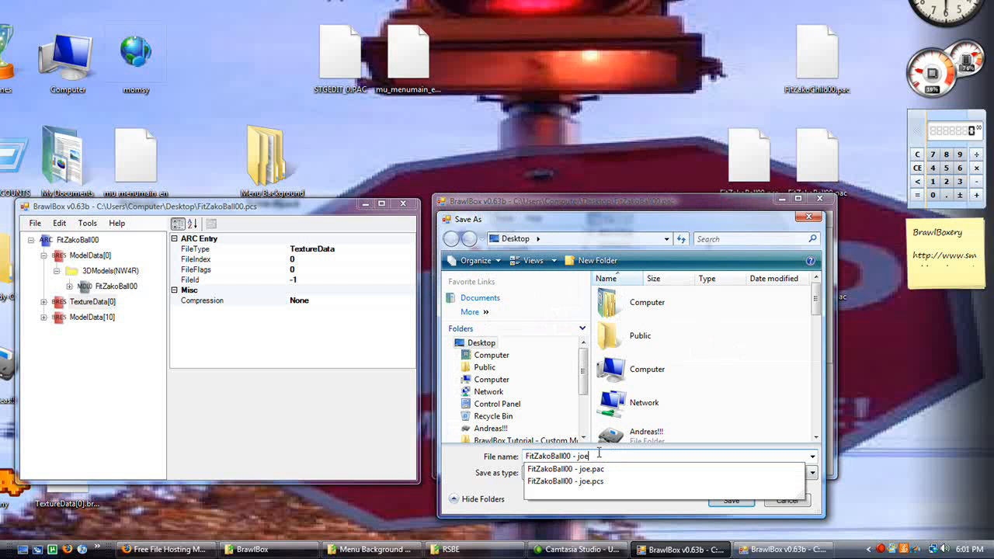
pyautogui.click(564, 469)
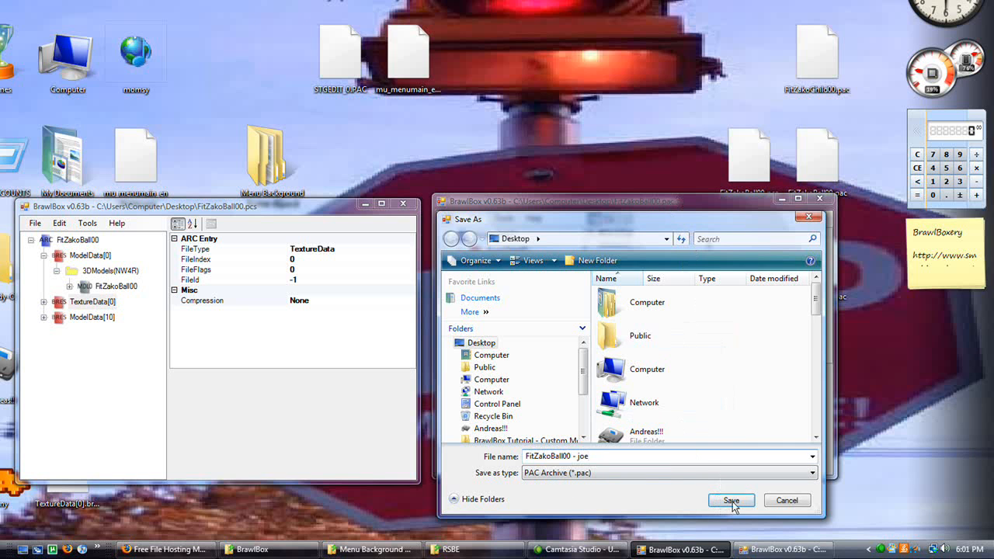
pyautogui.click(732, 500)
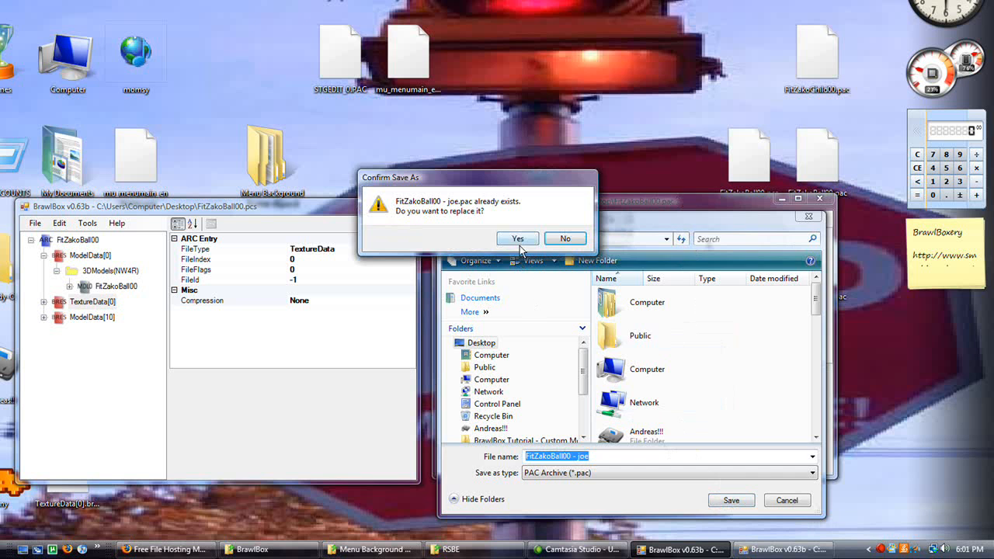
pyautogui.click(517, 239)
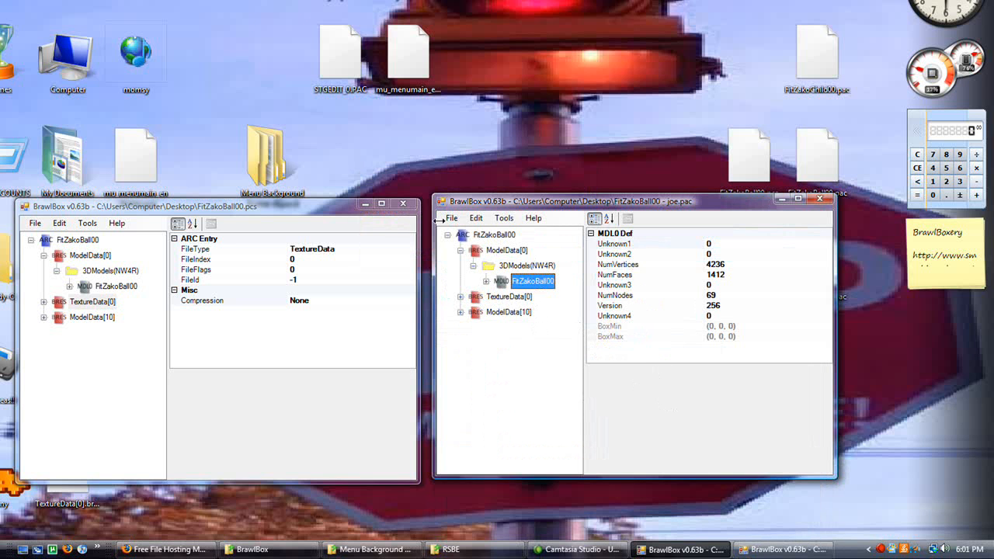
pyautogui.click(92, 301)
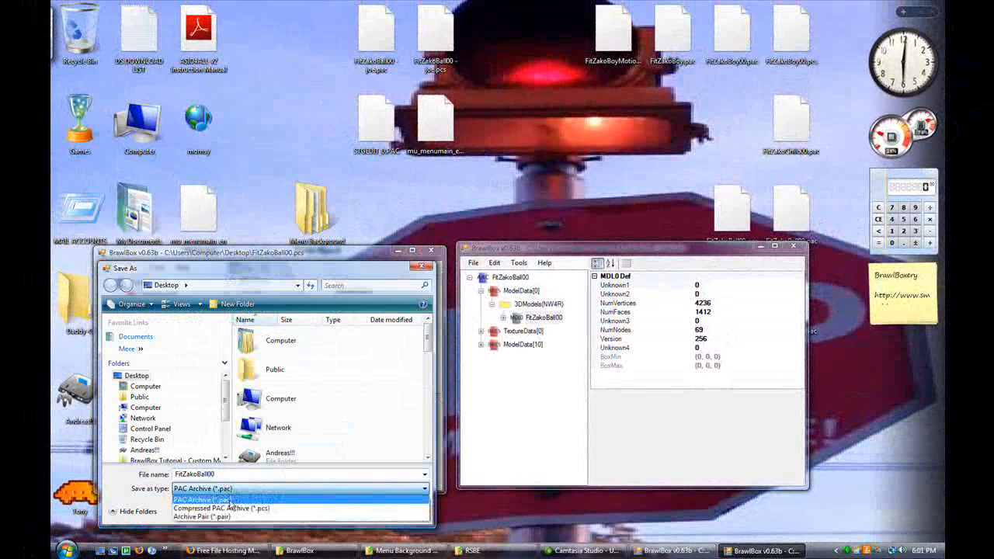
pyautogui.click(225, 508)
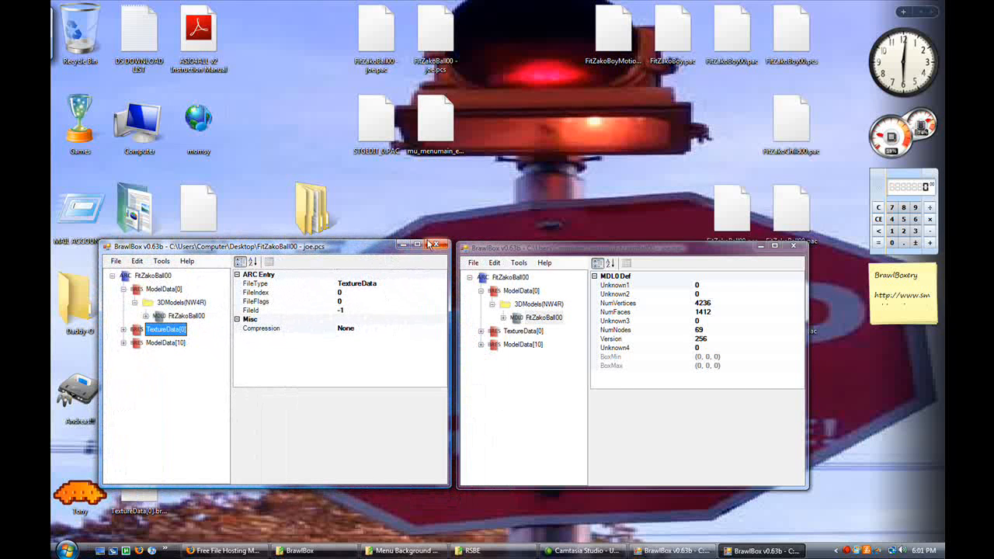
# - Close the BrawlBox windows, browse to pf > fighter, and permanently delete both FitZakoBall00 files
pyautogui.click(435, 243)
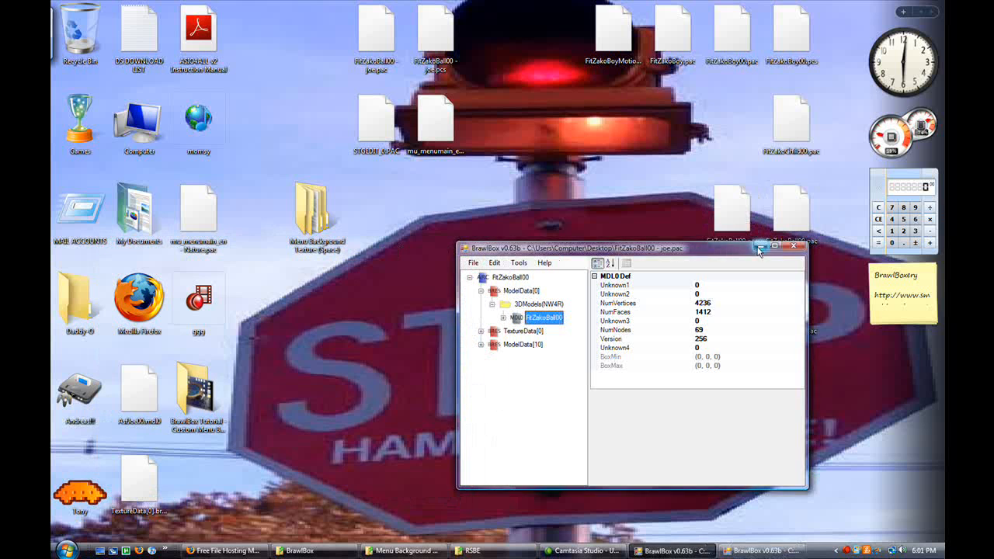
pyautogui.click(472, 551)
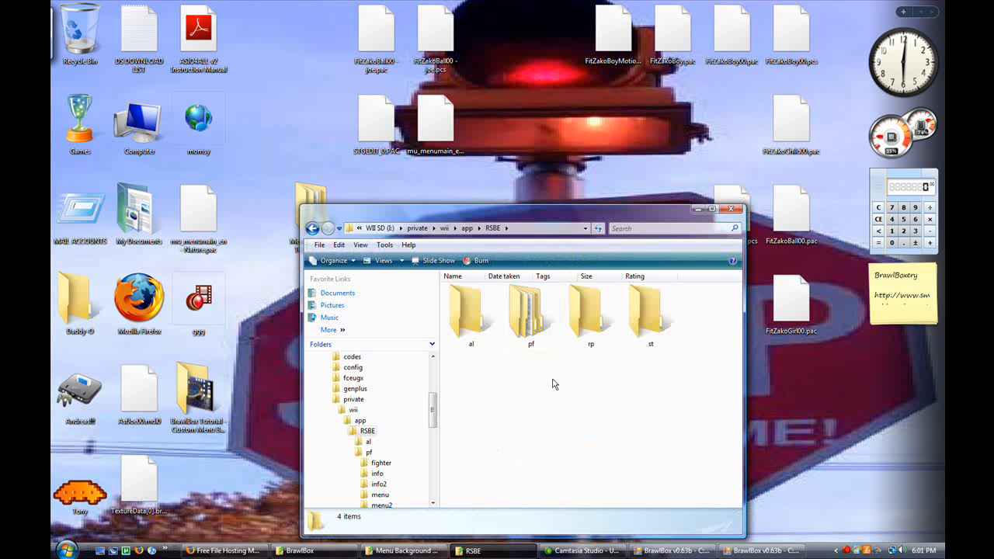
pyautogui.doubleClick(530, 311)
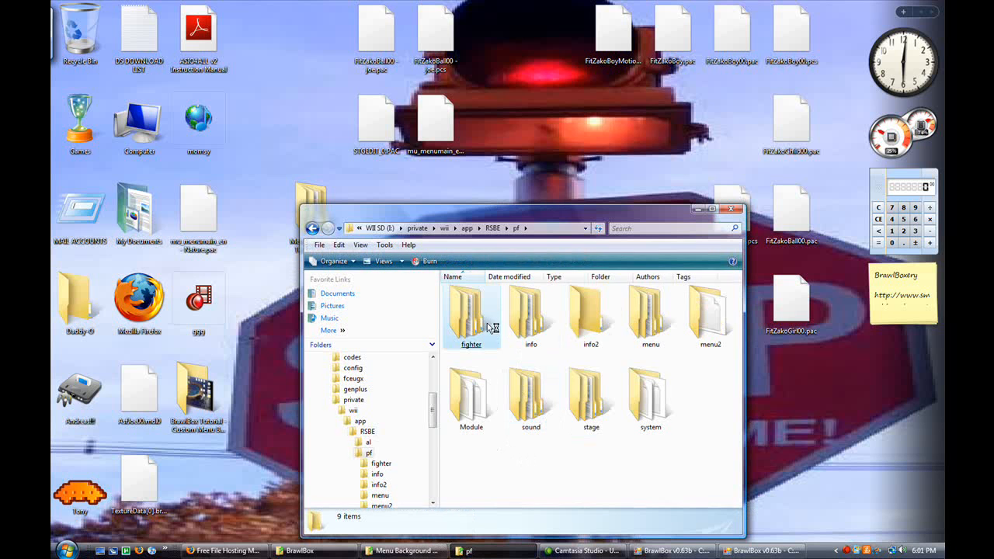
pyautogui.doubleClick(471, 310)
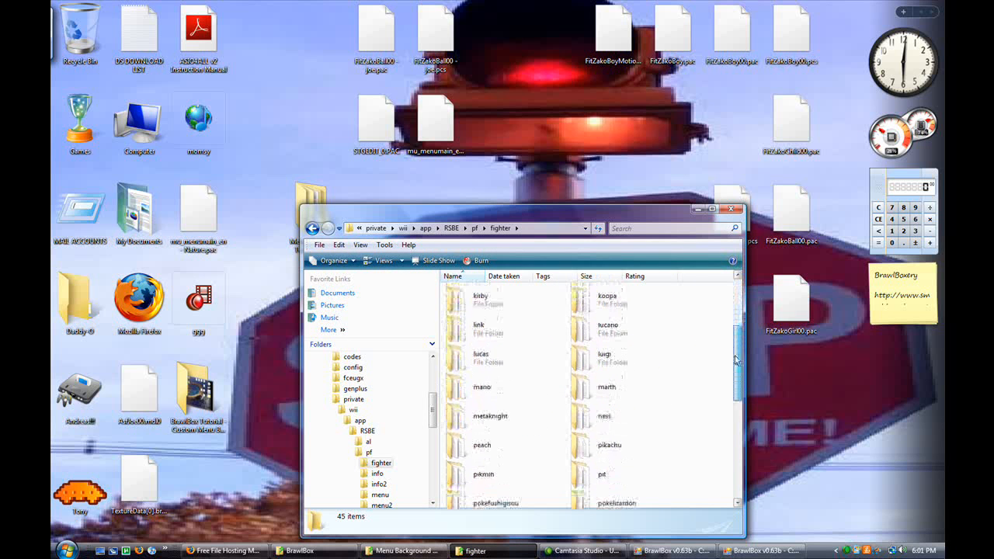
pyautogui.scroll(-3)
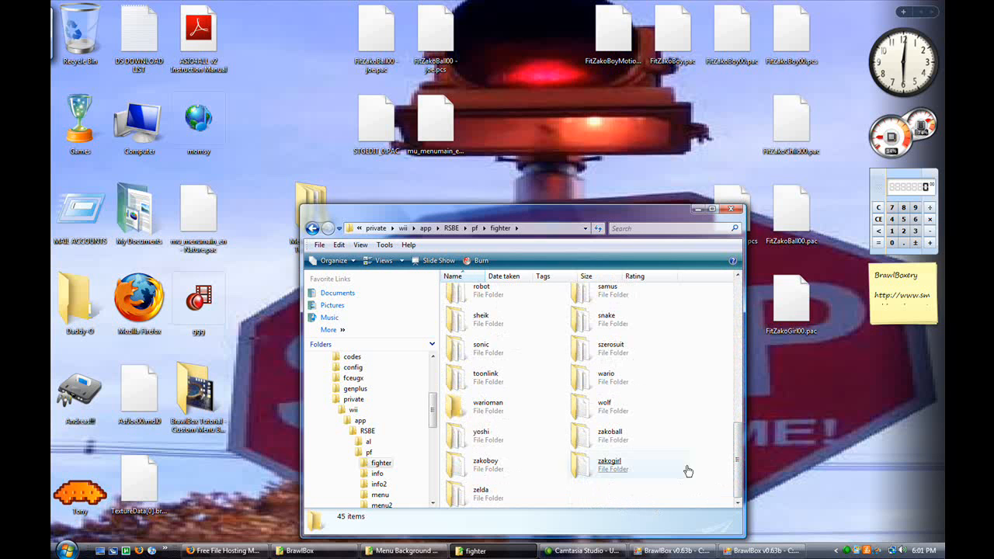
pyautogui.click(626, 435)
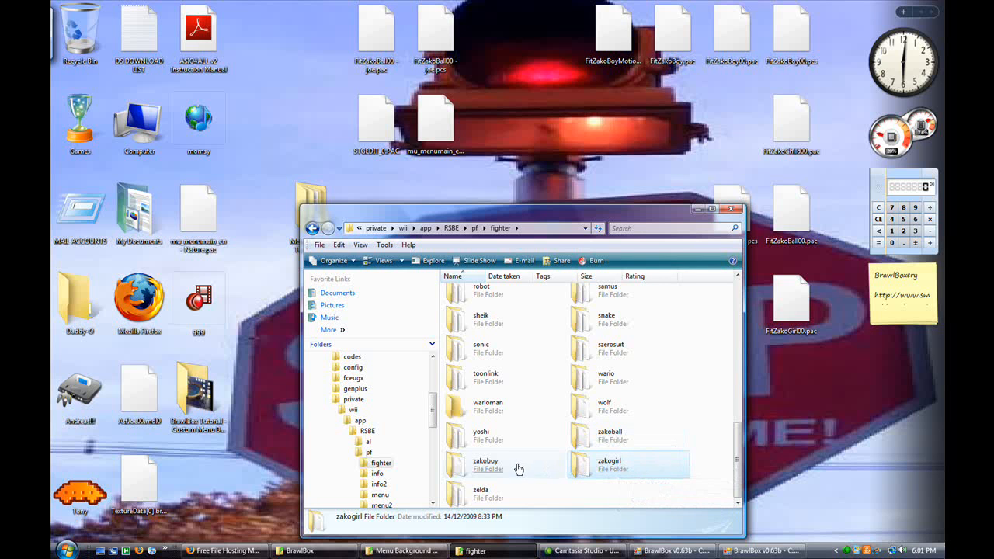
pyautogui.click(486, 465)
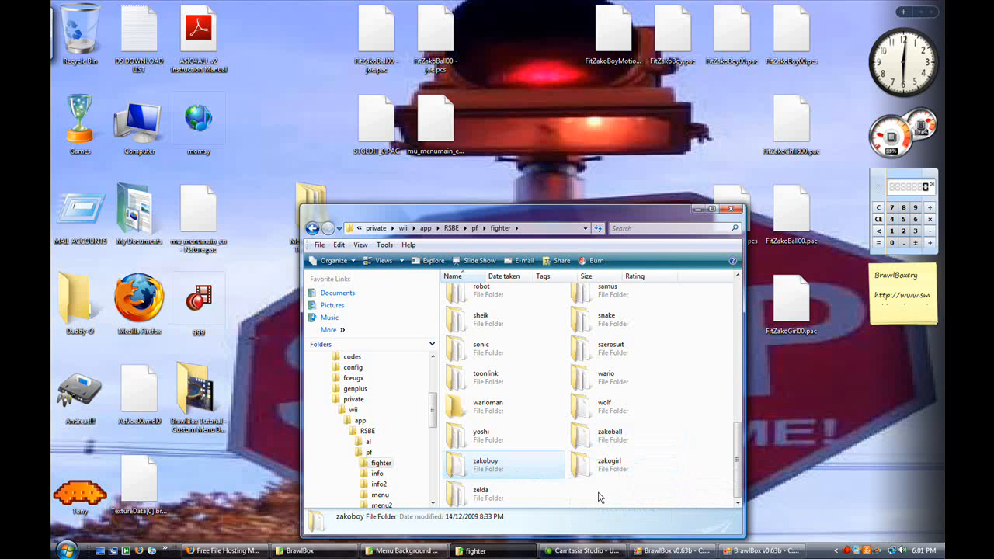
pyautogui.moveTo(613, 510)
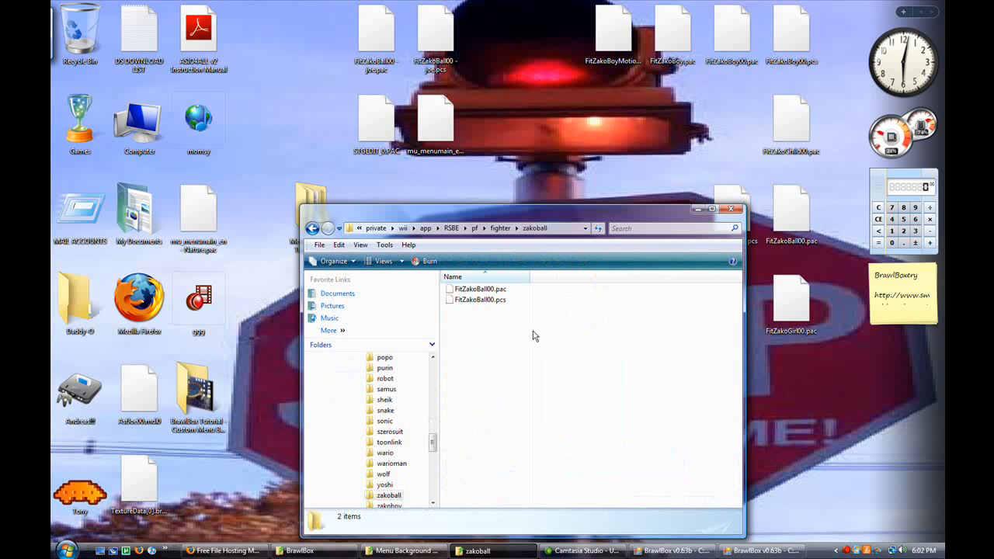
pyautogui.press('Delete')
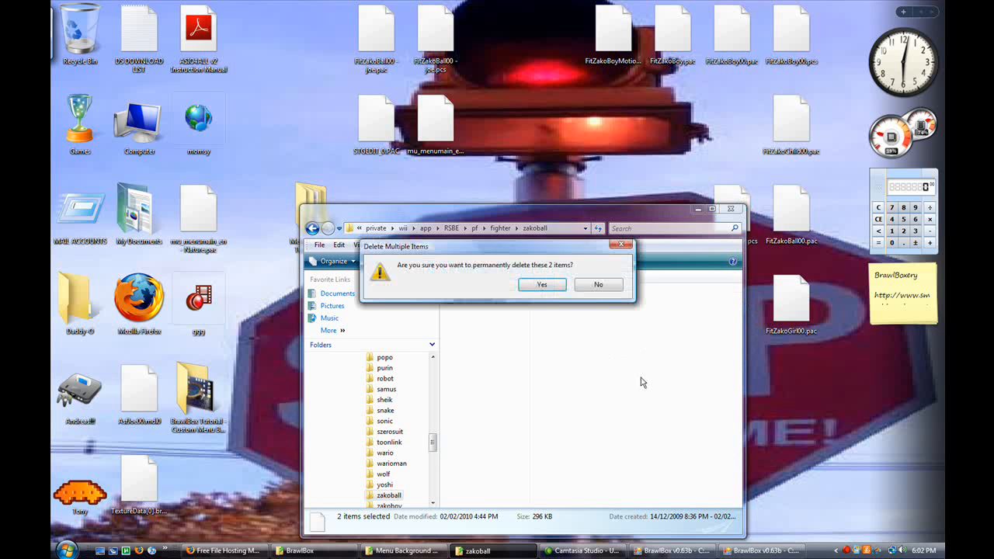
pyautogui.click(542, 284)
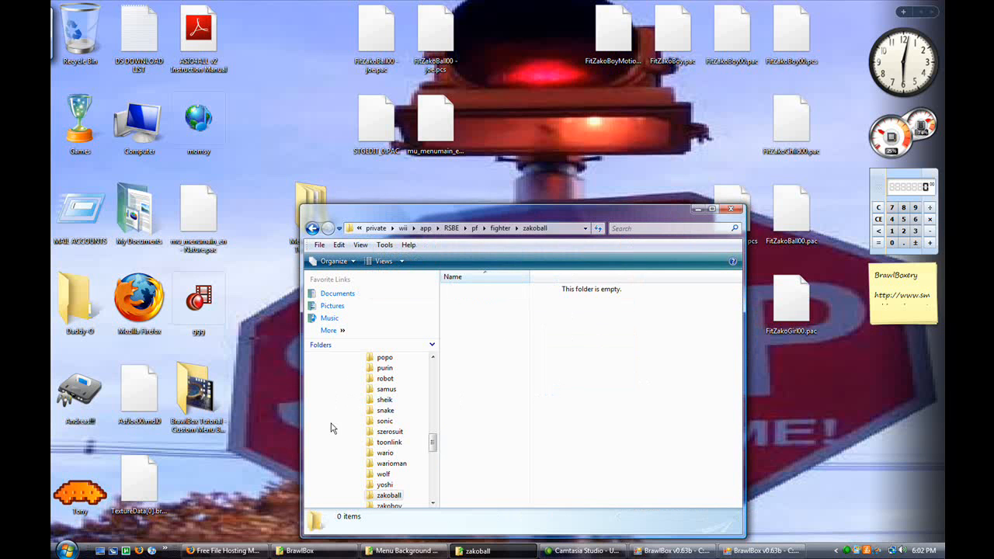
pyautogui.moveTo(388, 216)
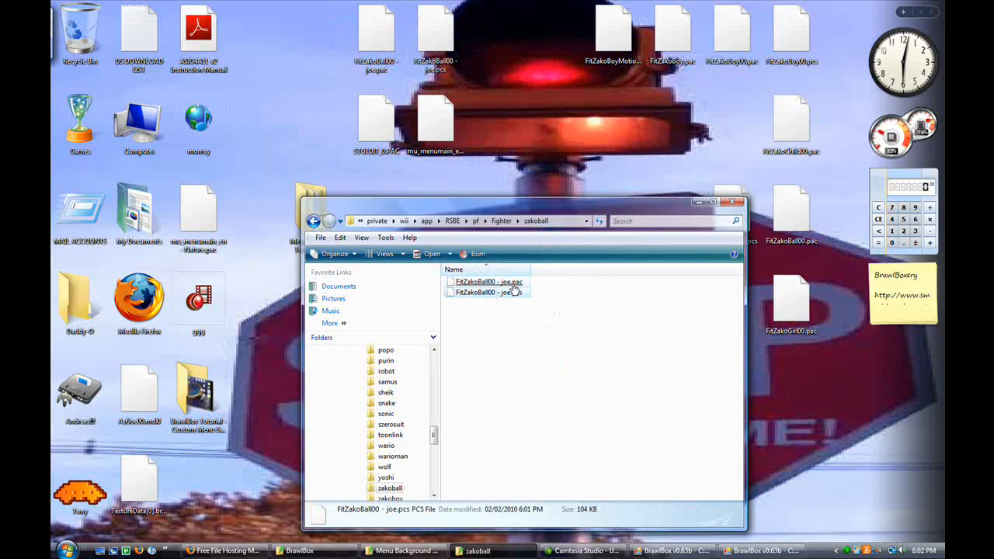
# - Rename the Knuckle Joe .pac file in zakoball to drop ' - joe'
pyautogui.rightClick(485, 282)
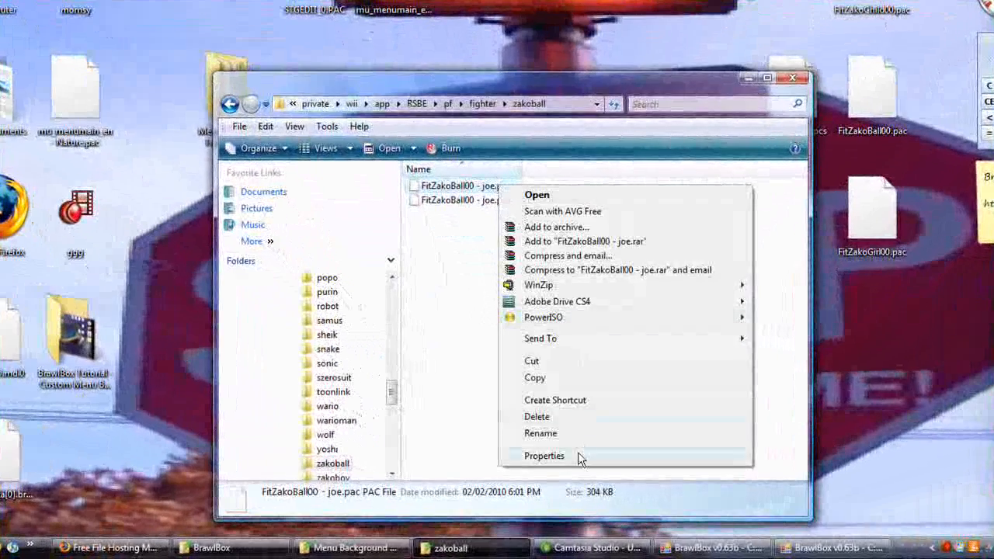
pyautogui.click(541, 433)
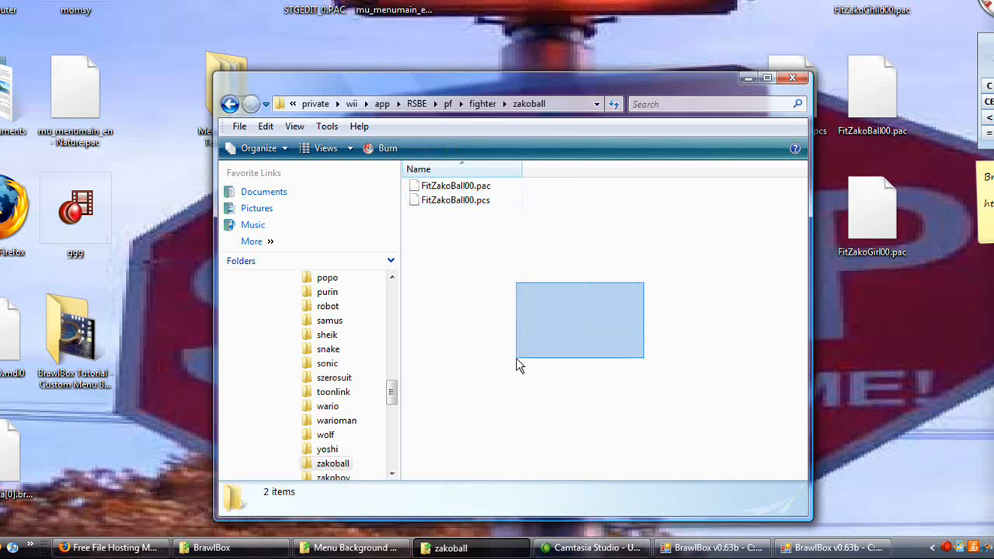
pyautogui.click(521, 365)
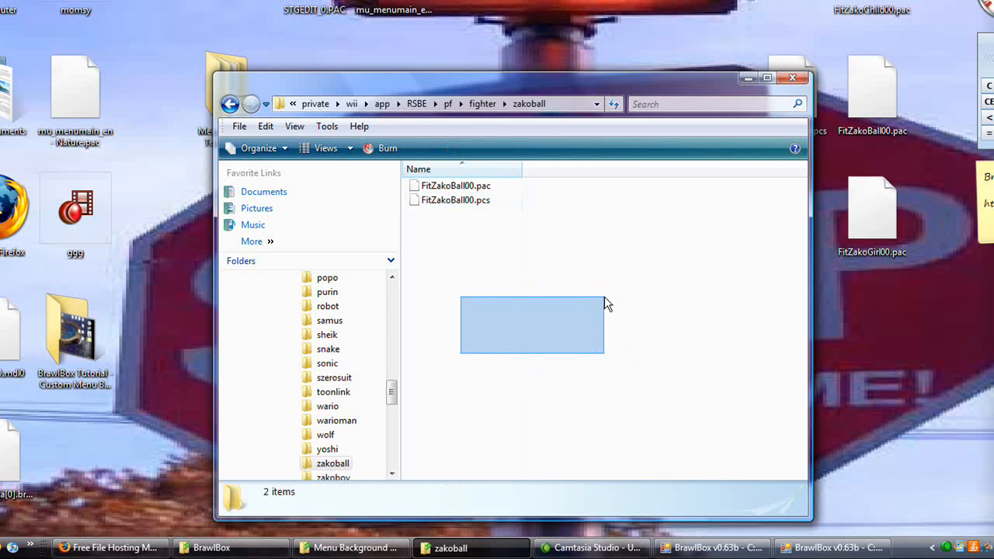
pyautogui.click(549, 317)
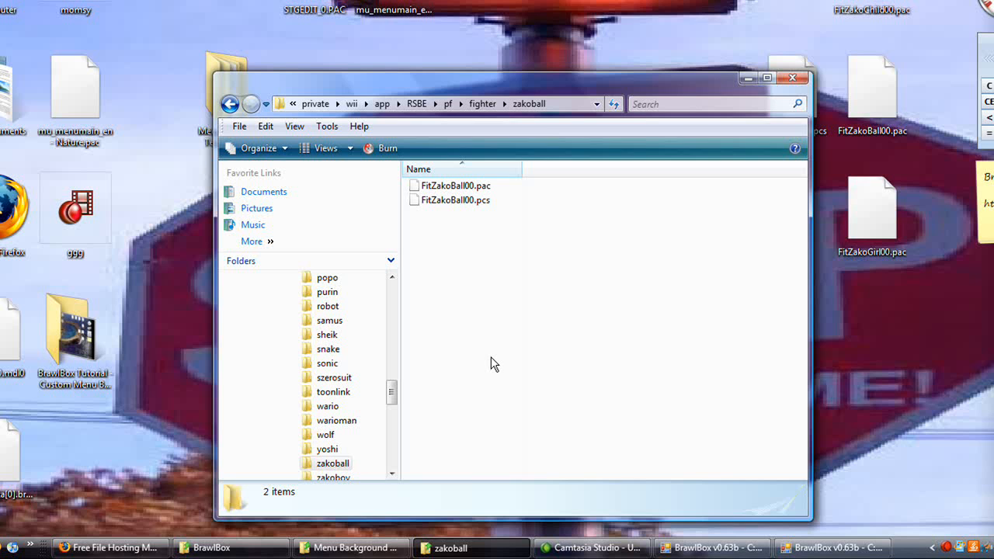
pyautogui.moveTo(525, 307)
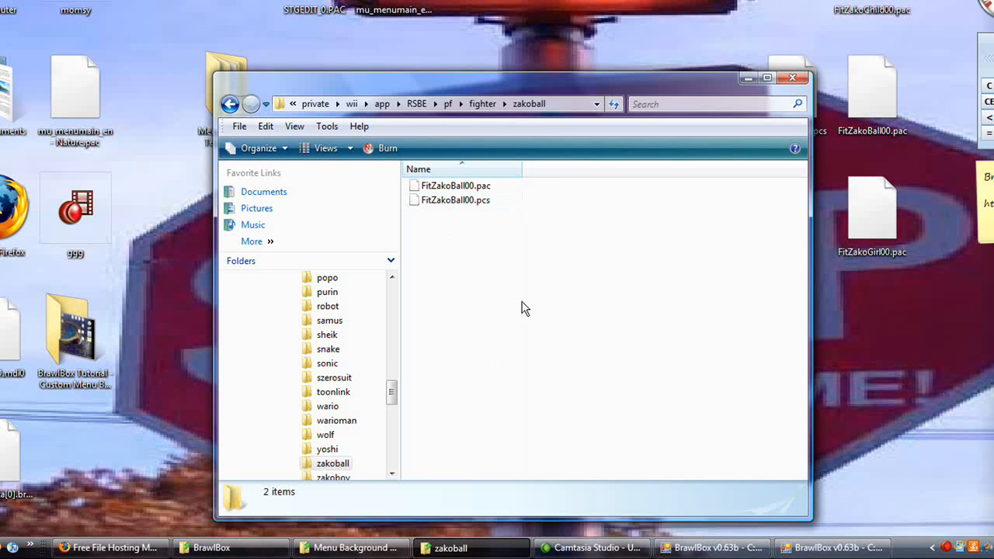
pyautogui.moveTo(600, 339)
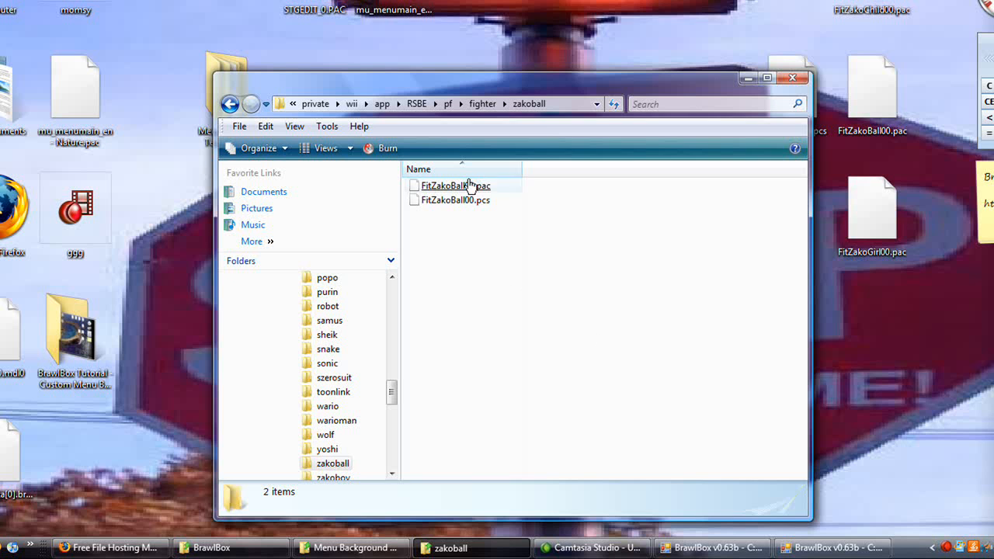
pyautogui.click(454, 186)
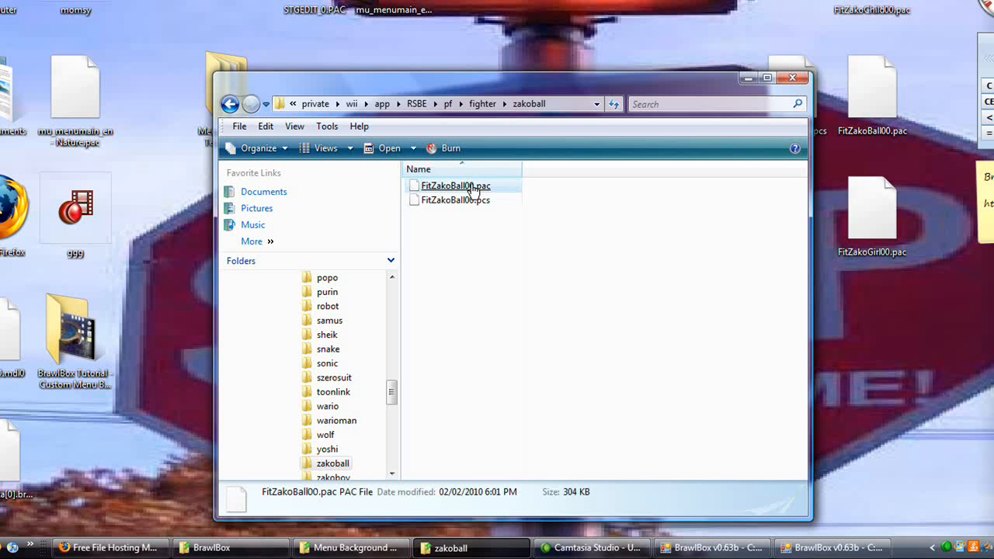
pyautogui.moveTo(472, 191)
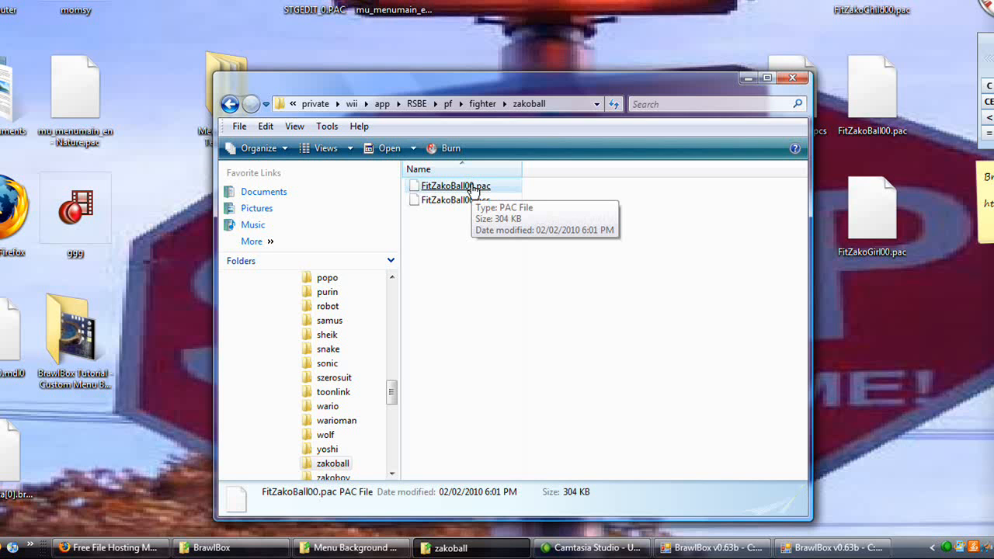
pyautogui.click(453, 384)
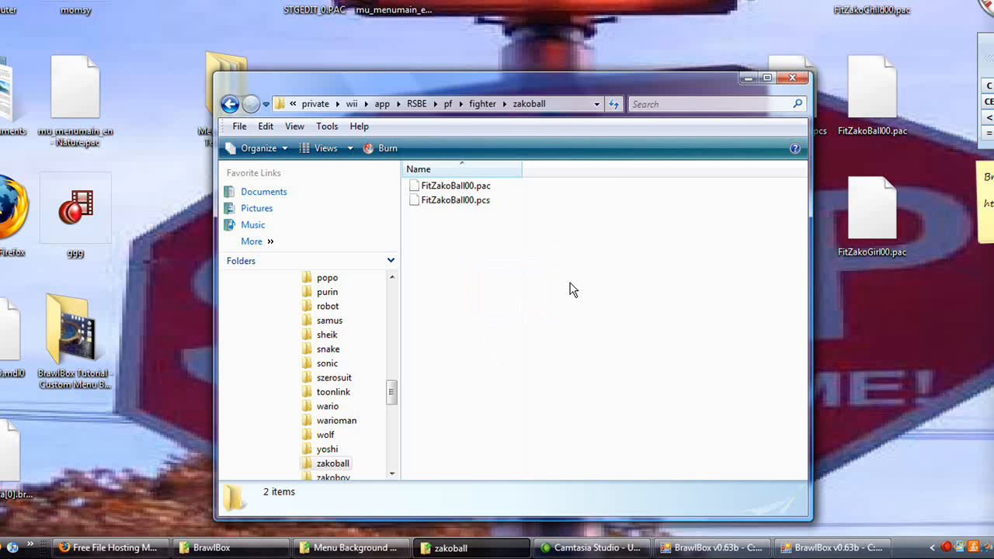
pyautogui.moveTo(555, 347)
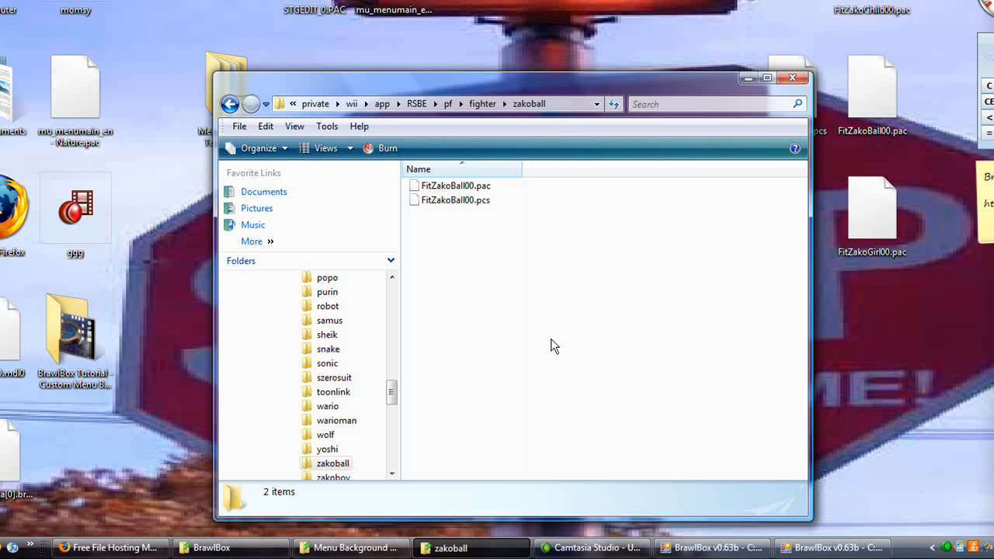
pyautogui.moveTo(540, 321)
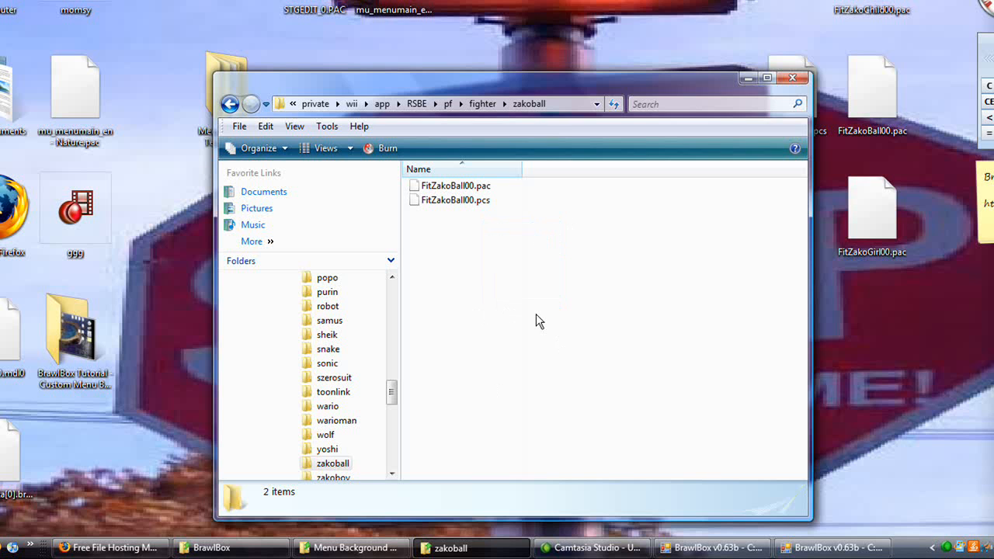
pyautogui.moveTo(581, 272)
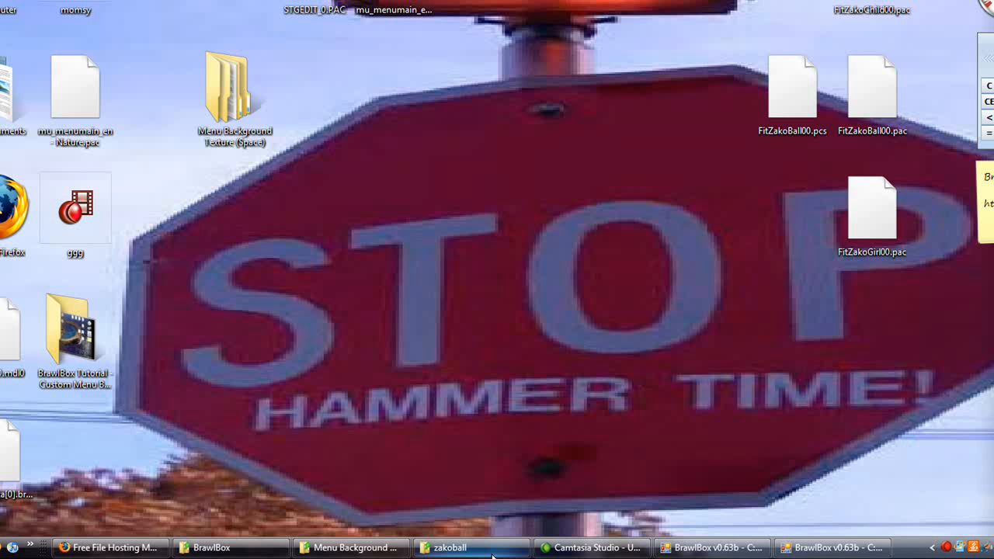
pyautogui.click(453, 546)
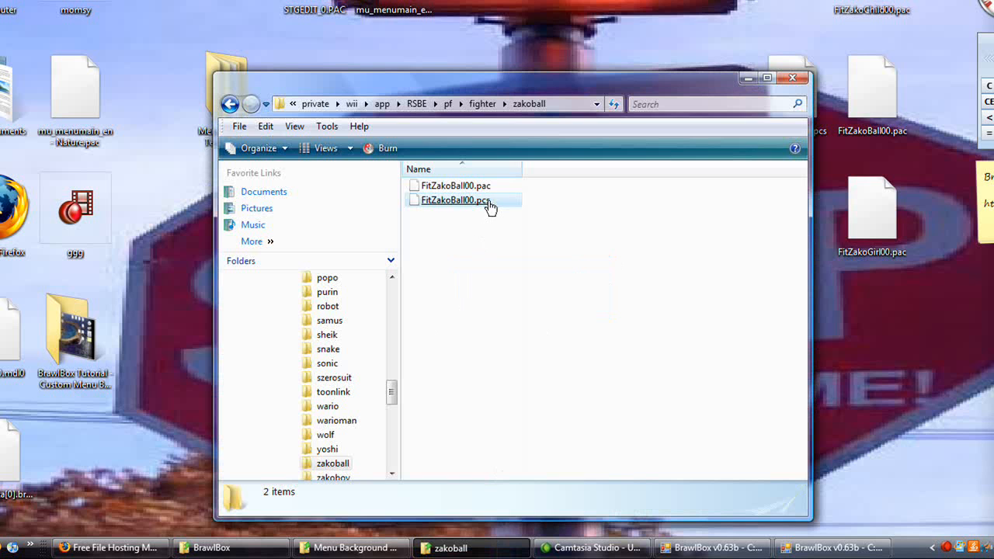
pyautogui.click(455, 199)
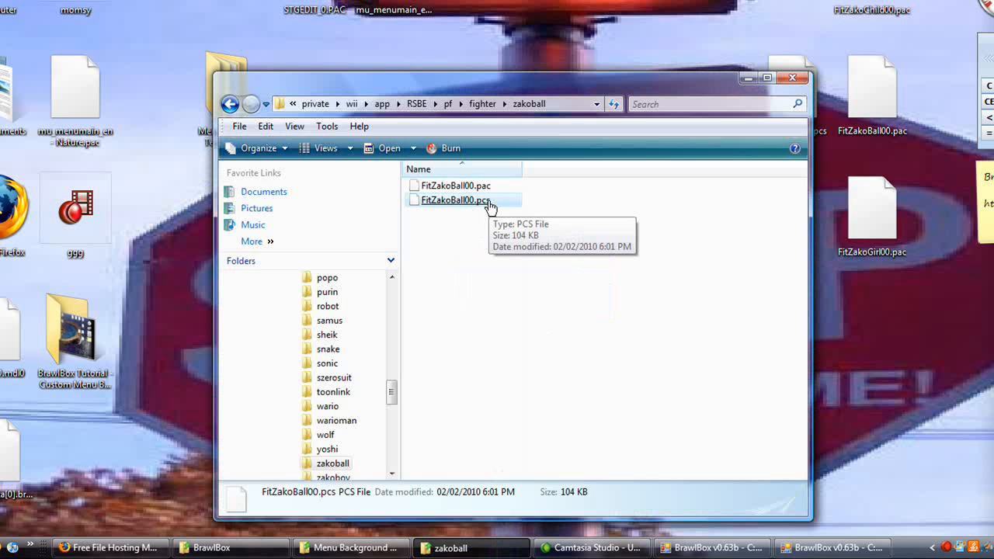